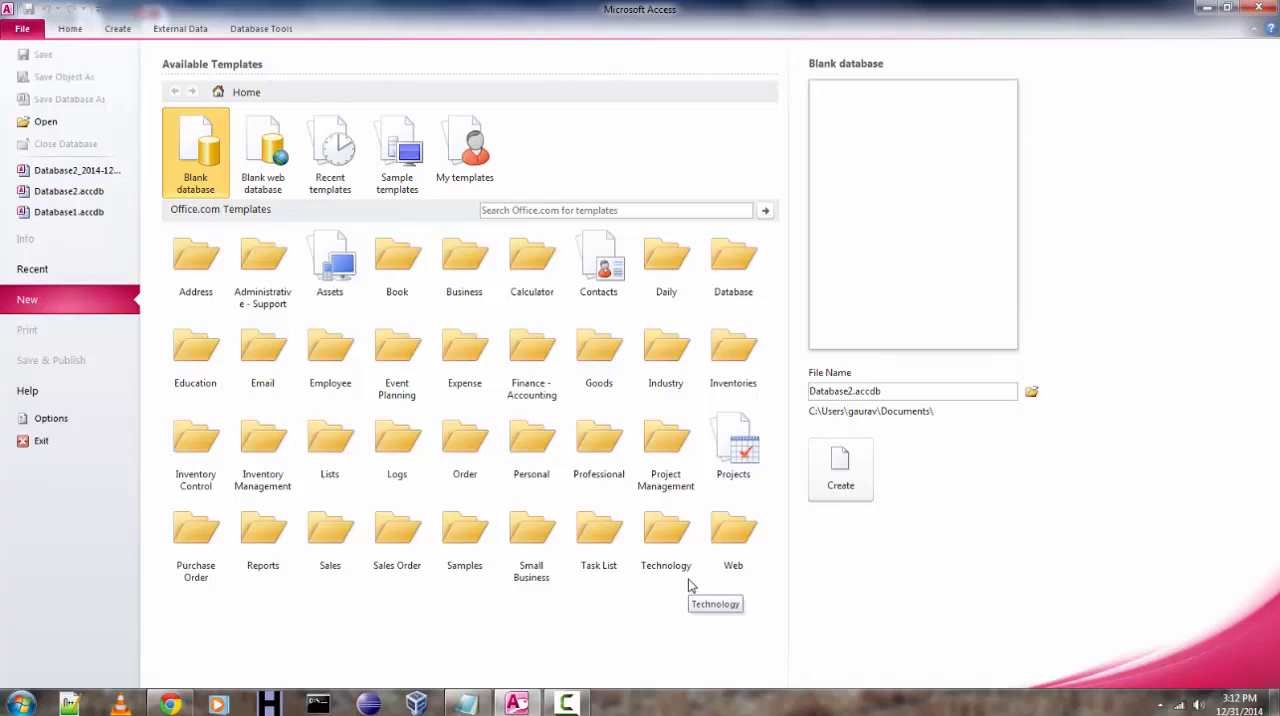
pyautogui.moveTo(406, 63)
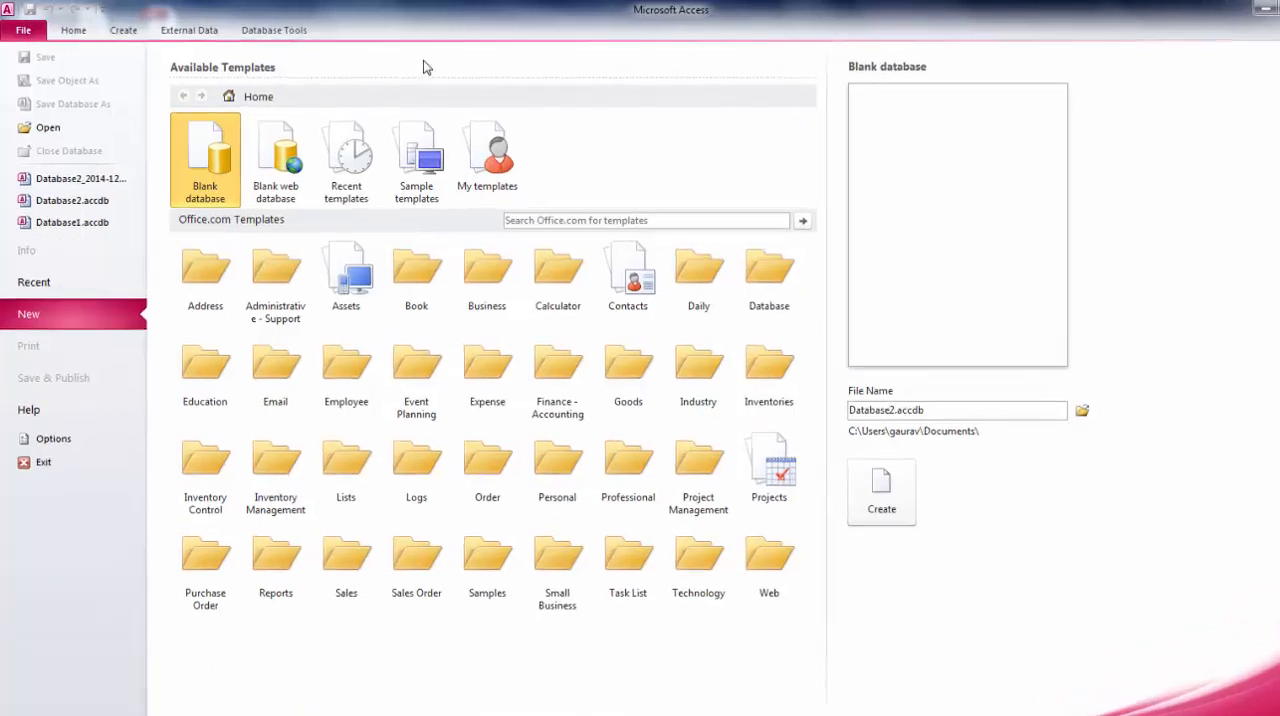
# Step: Name the blank database excelimportdb and choose the Desktop as its save folder
pyautogui.click(27, 30)
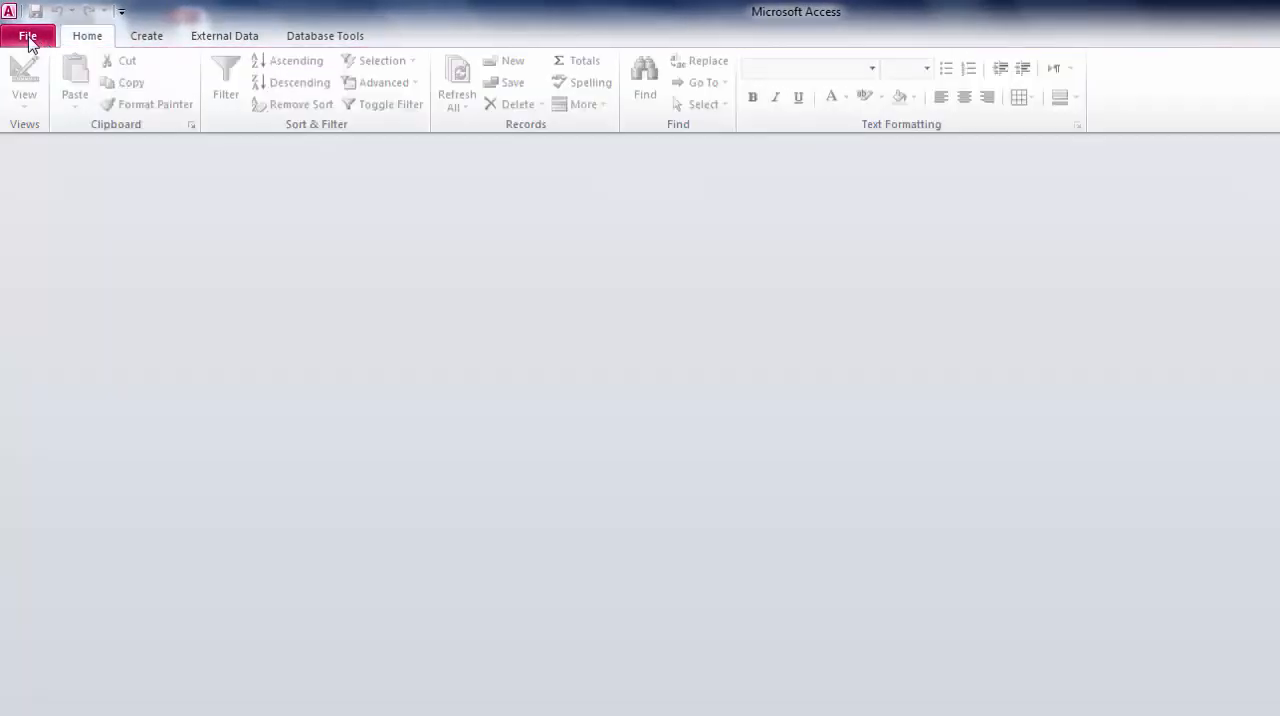
pyautogui.click(27, 35)
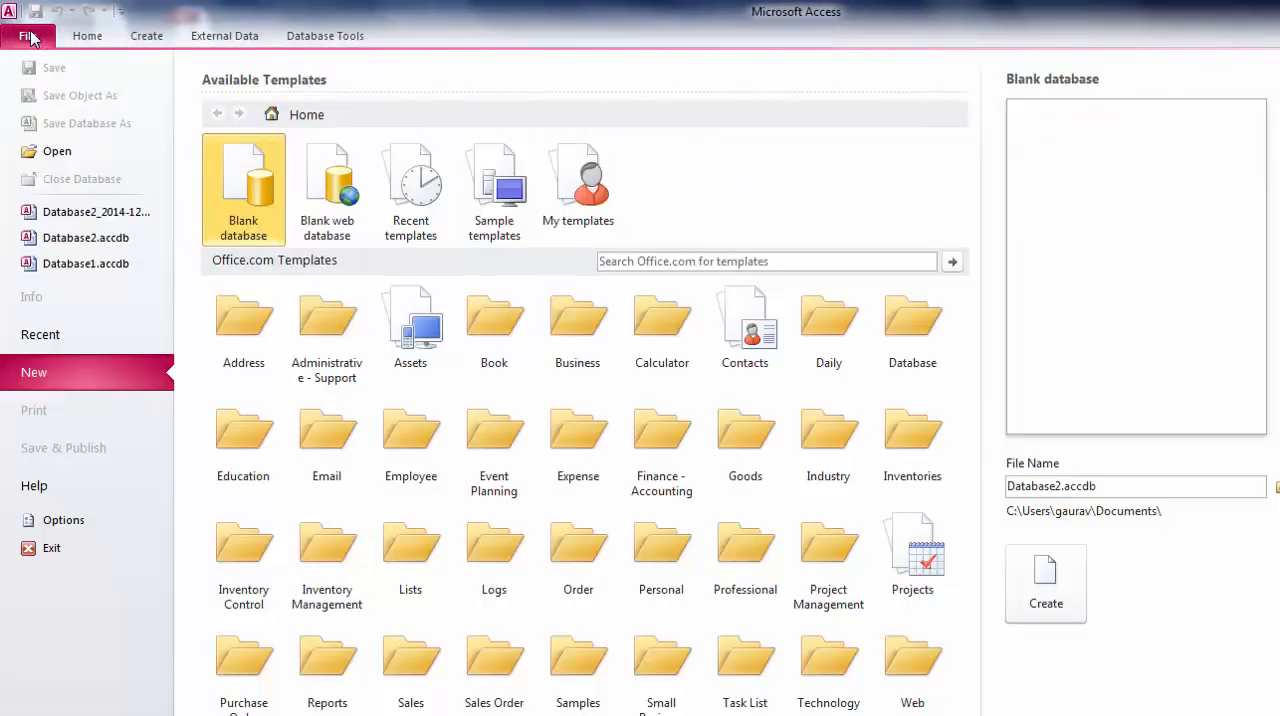
pyautogui.moveTo(265, 185)
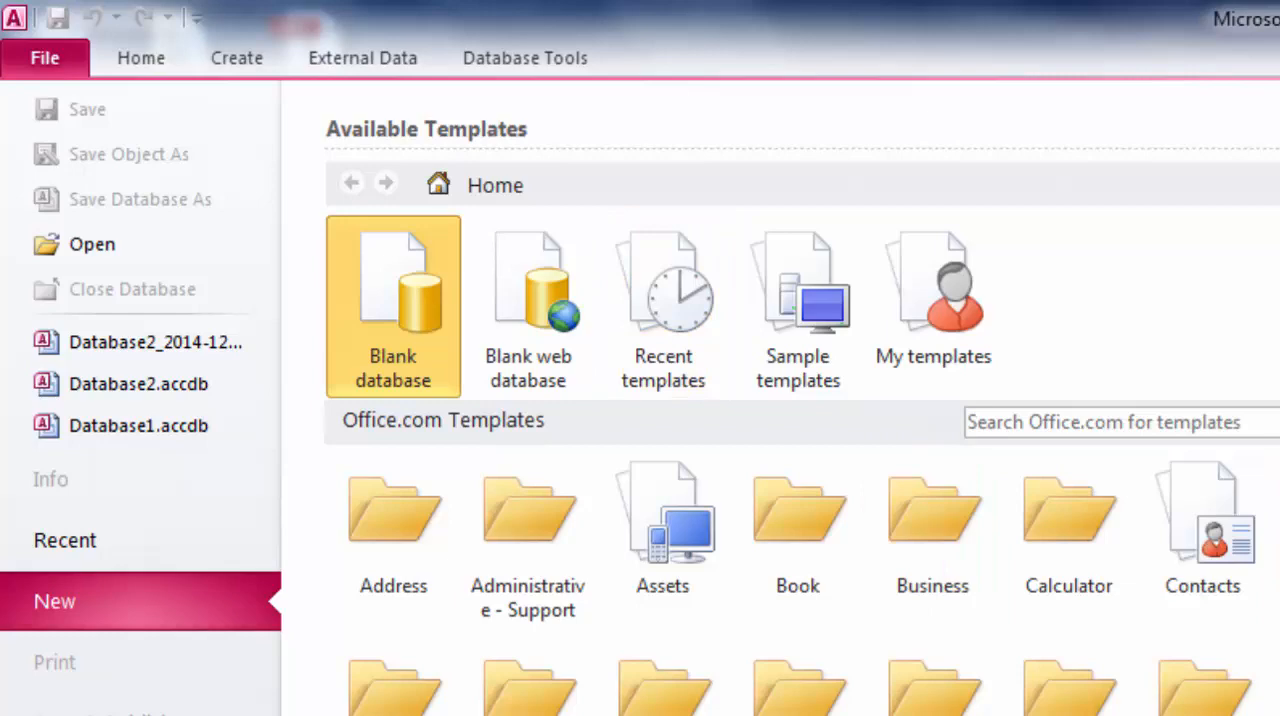
pyautogui.click(392, 306)
pyautogui.write('excelimportdb.accdb')
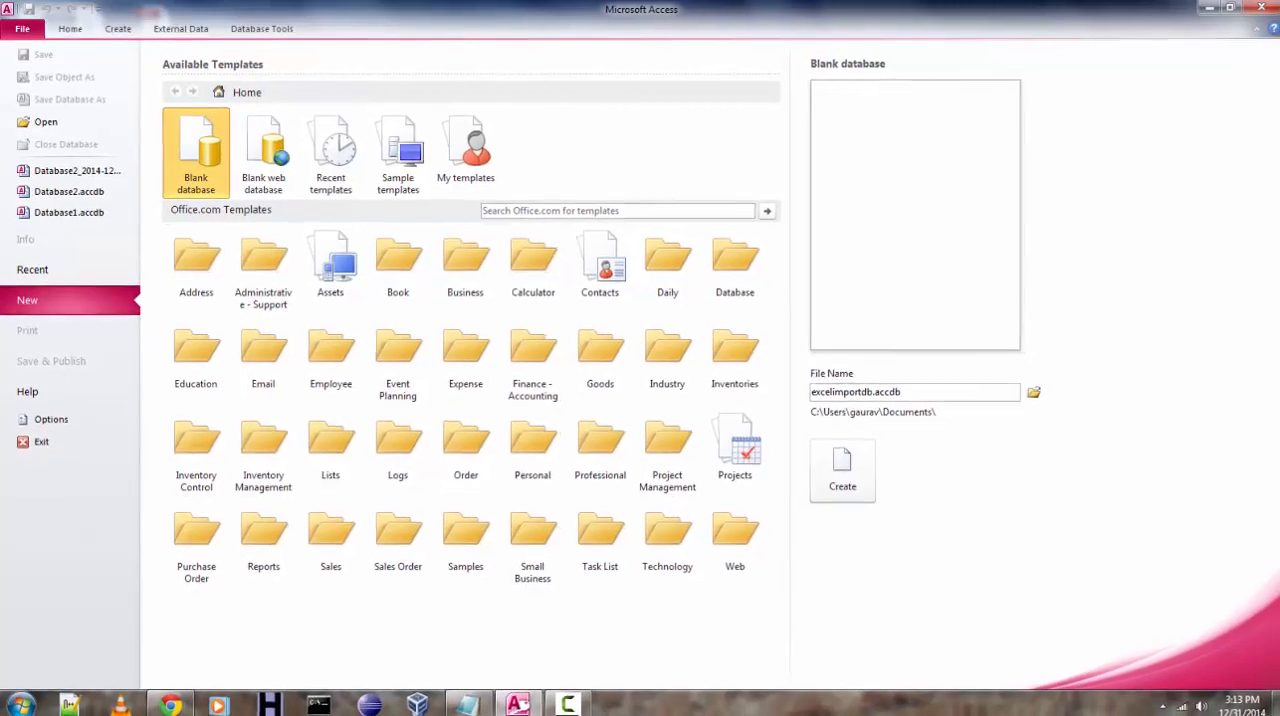
pyautogui.click(1033, 392)
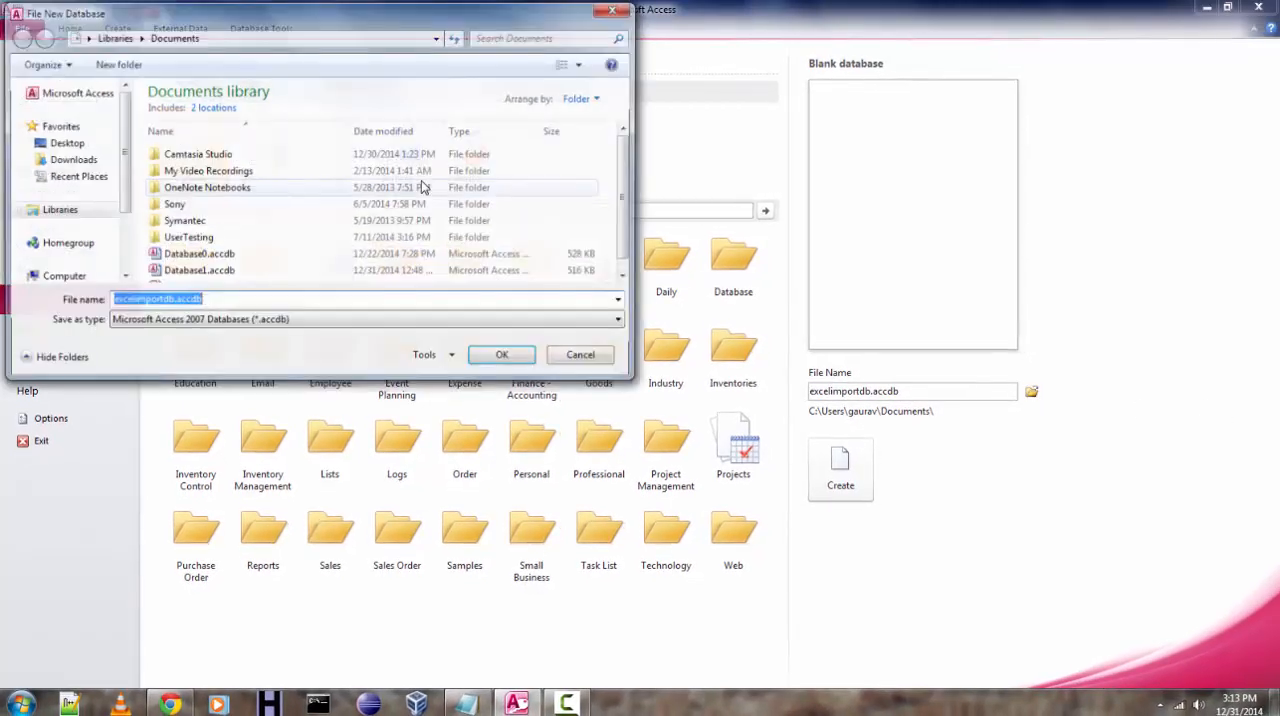
pyautogui.click(63, 142)
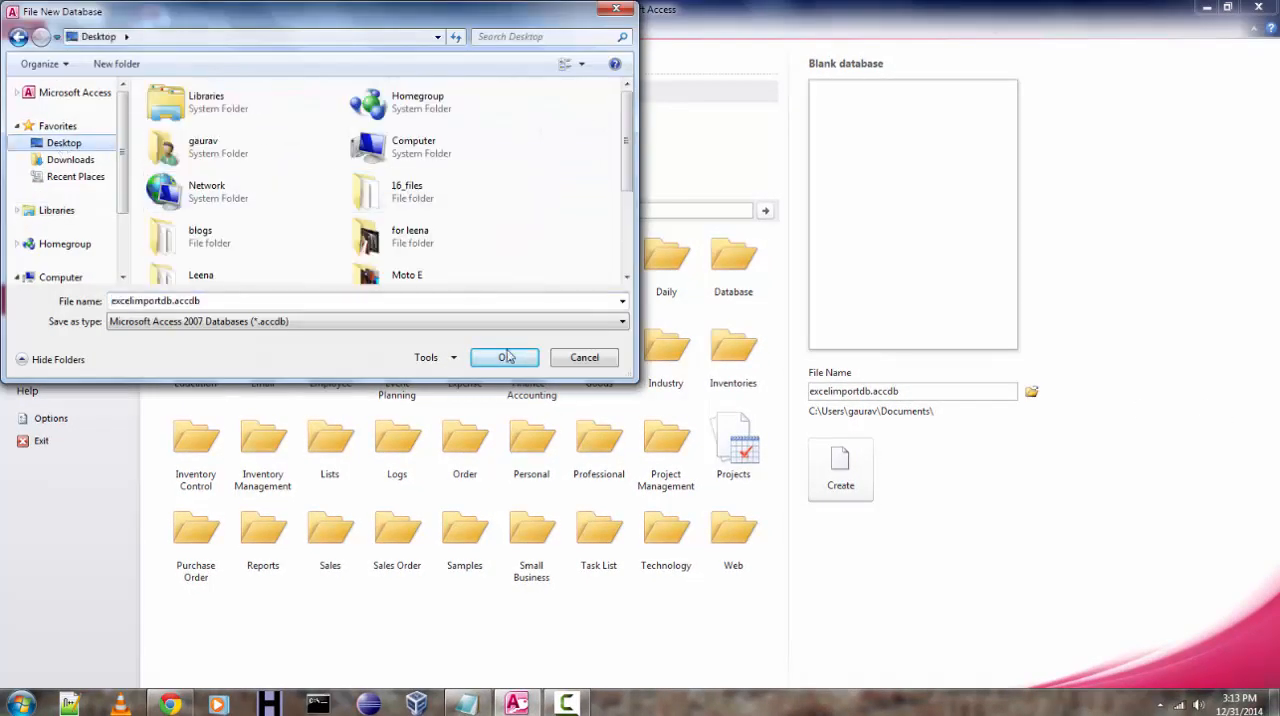
pyautogui.click(504, 357)
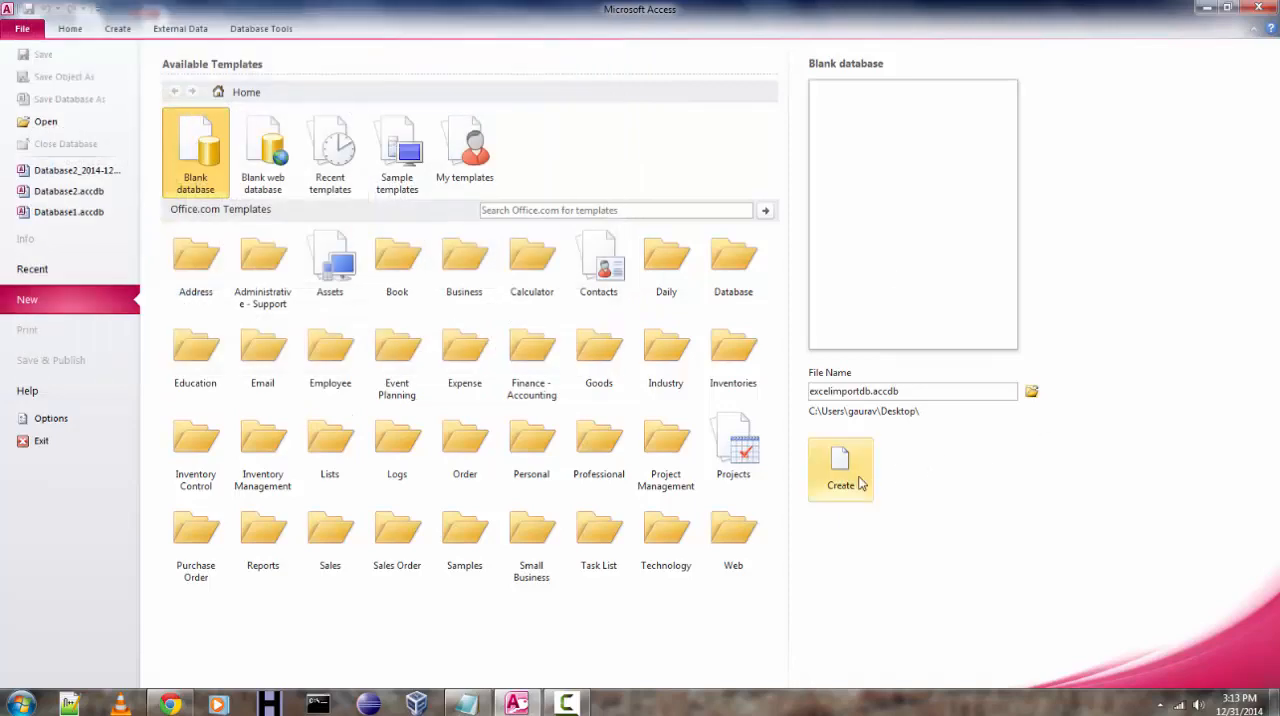
# Step: Create the empty excelimportdb database, glance at the Create ribbon, then show External Data options
pyautogui.click(840, 469)
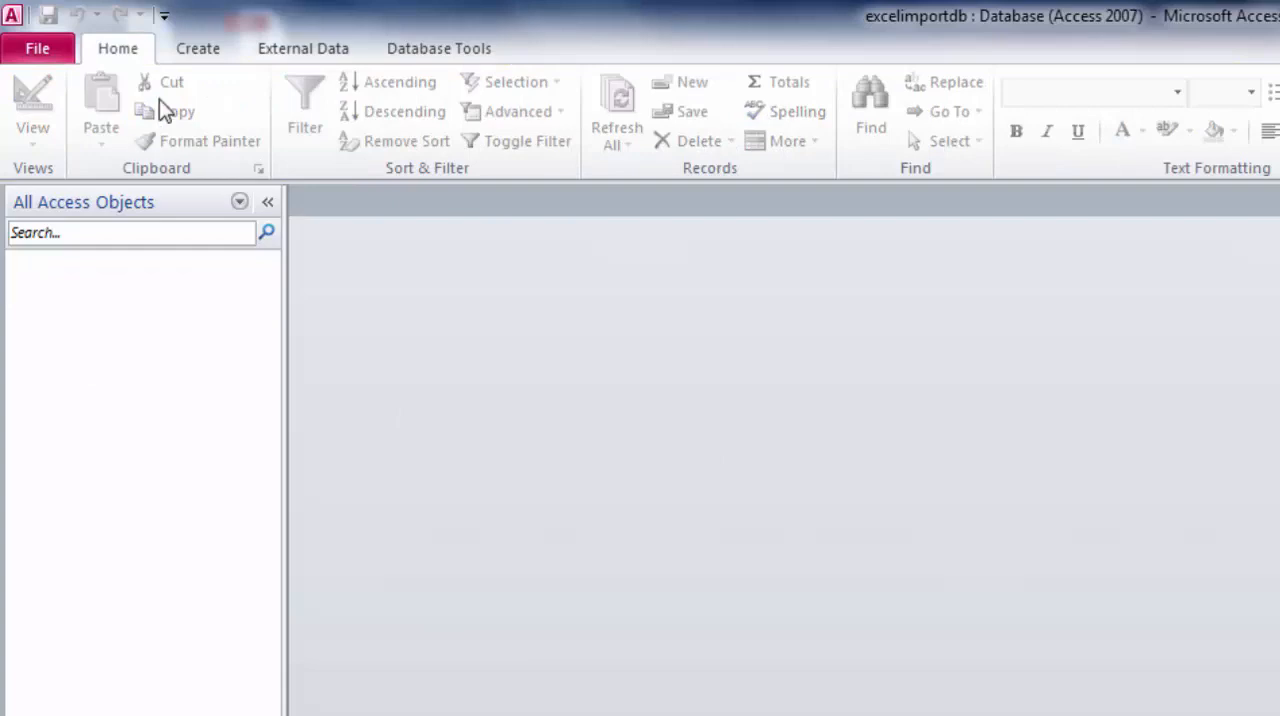
pyautogui.click(197, 48)
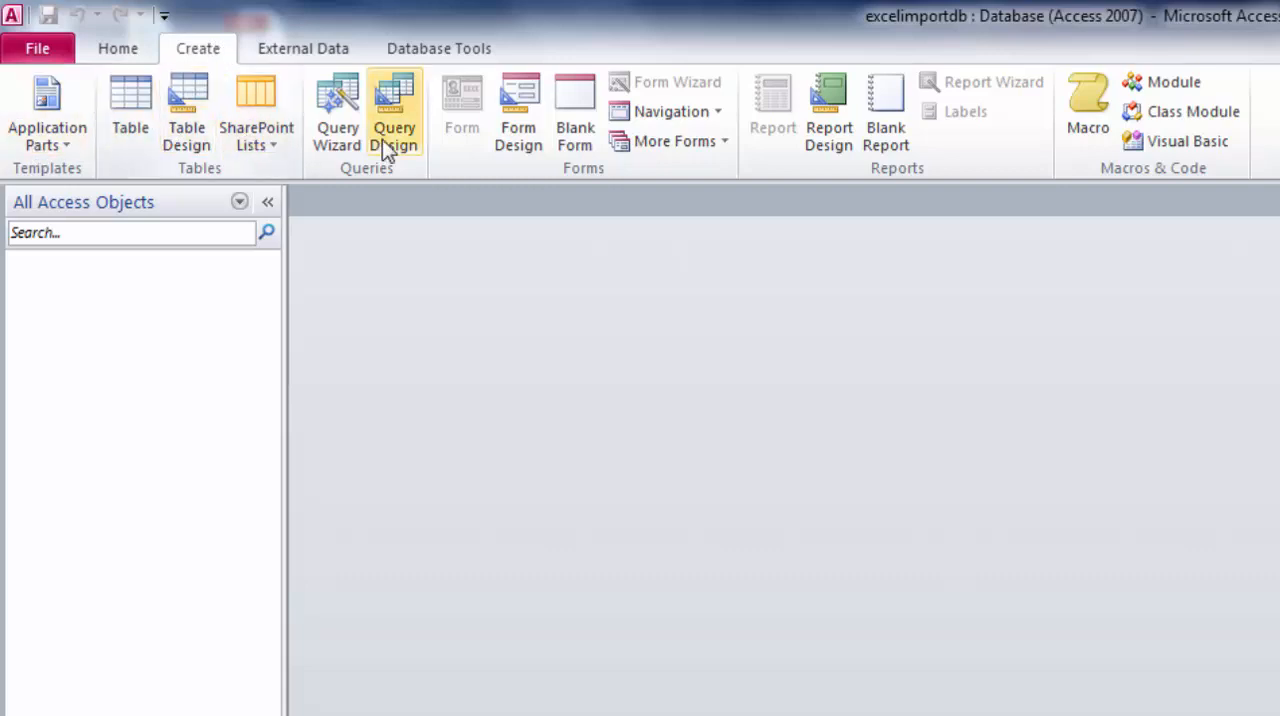
pyautogui.click(239, 201)
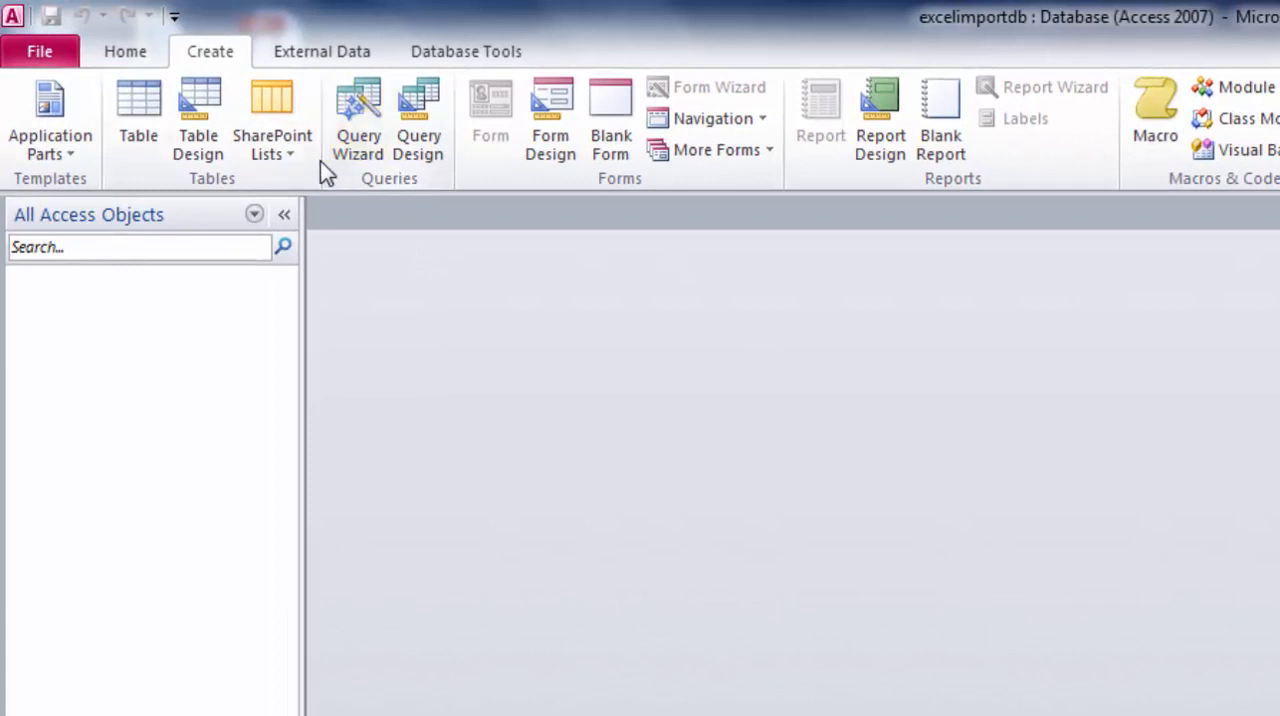
pyautogui.moveTo(490, 582)
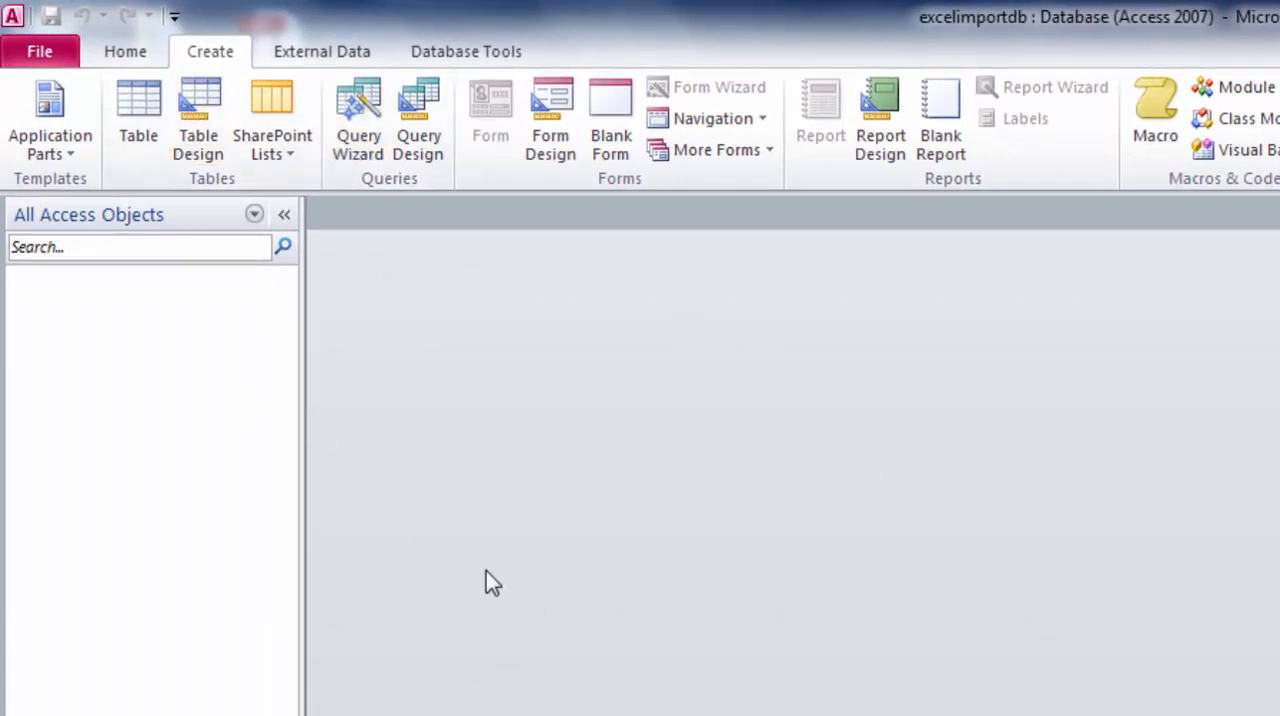
pyautogui.moveTo(330, 197)
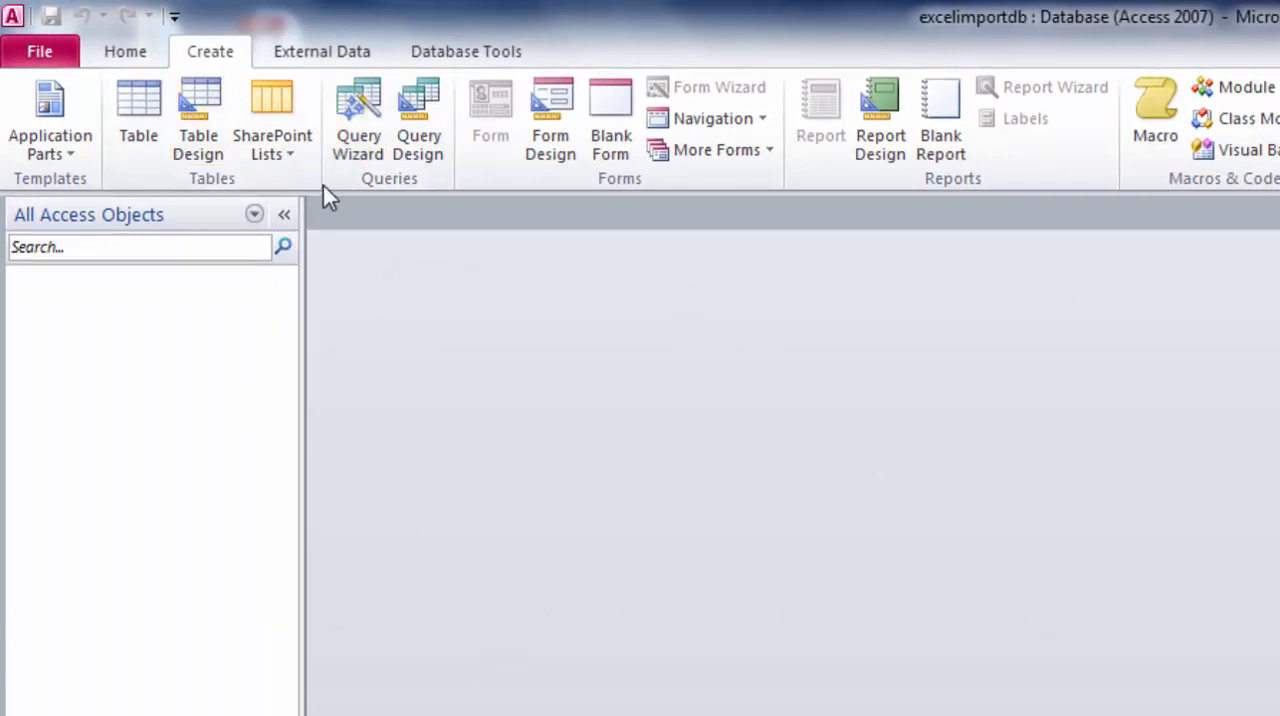
pyautogui.moveTo(321, 51)
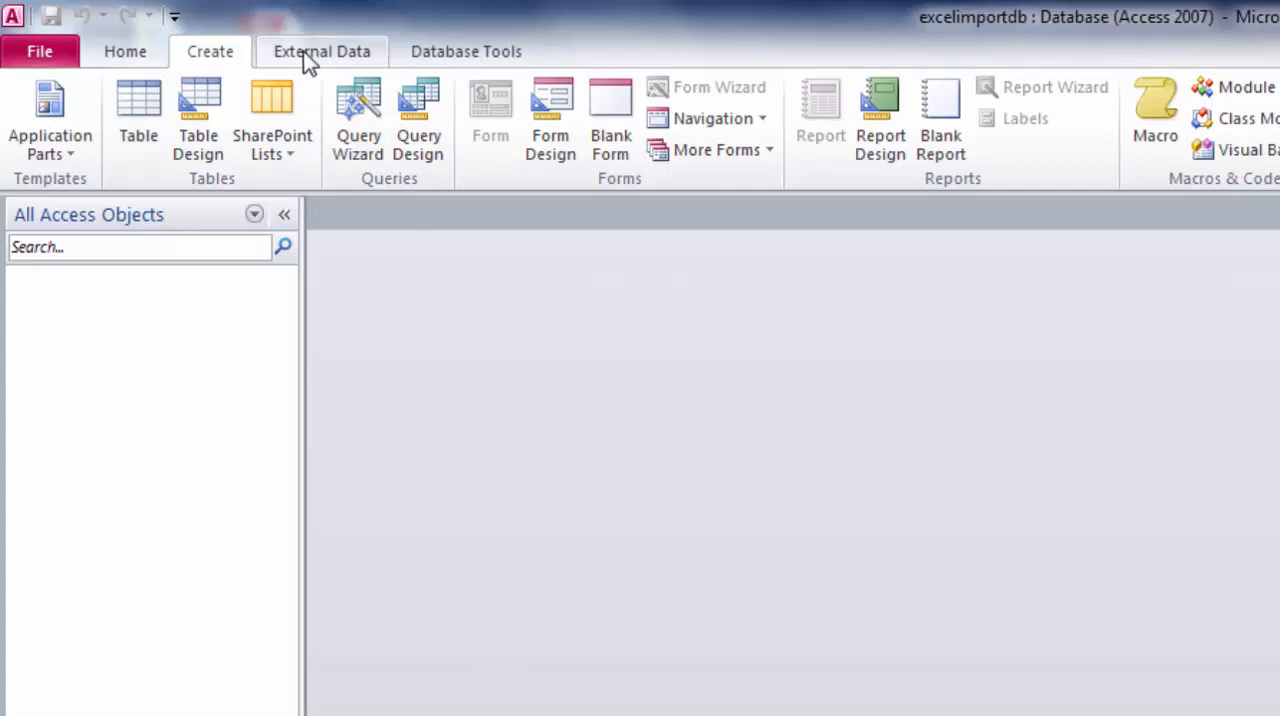
pyautogui.click(321, 51)
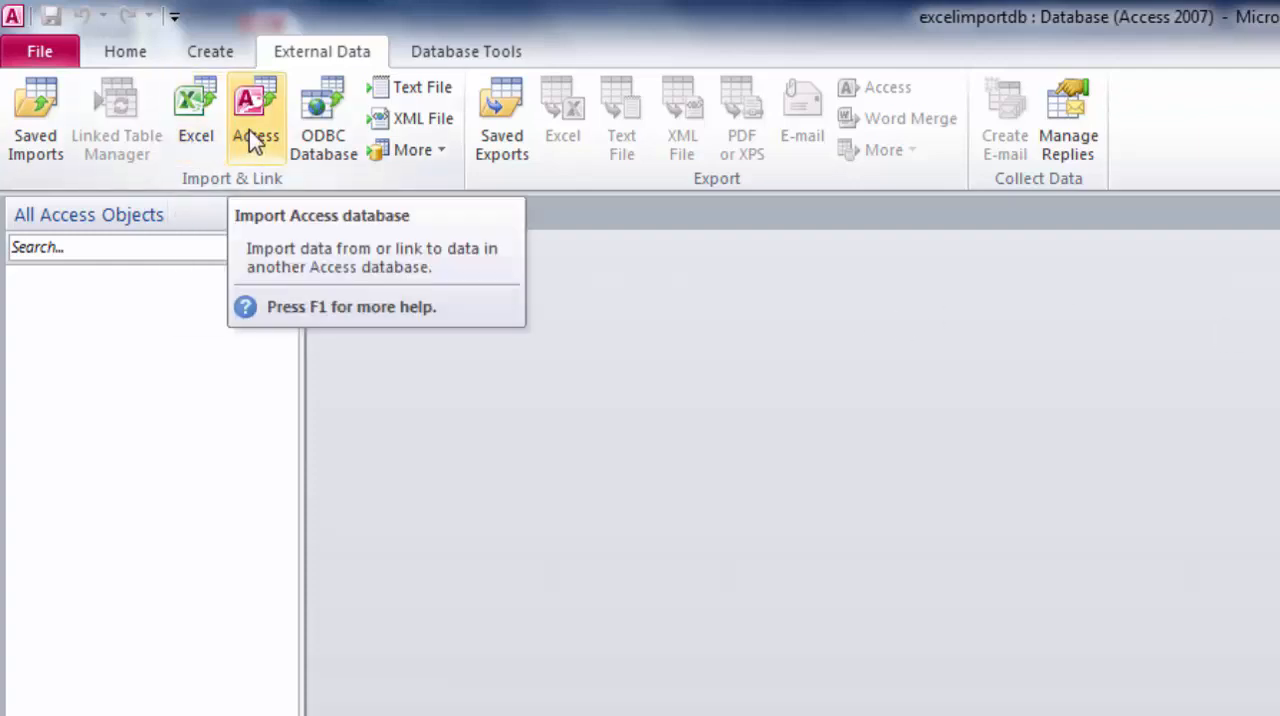
pyautogui.moveTo(323, 115)
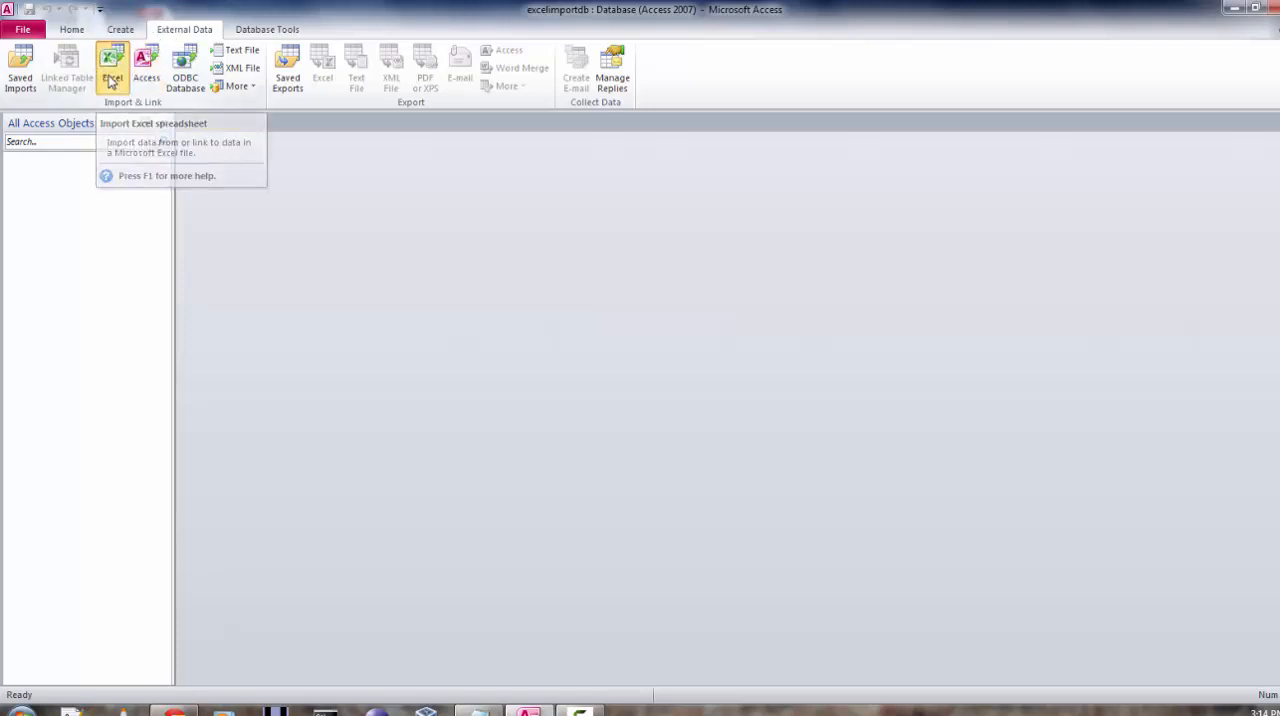
# Step: Start an Excel import and browse to address.xls on the Desktop as the source
pyautogui.click(112, 68)
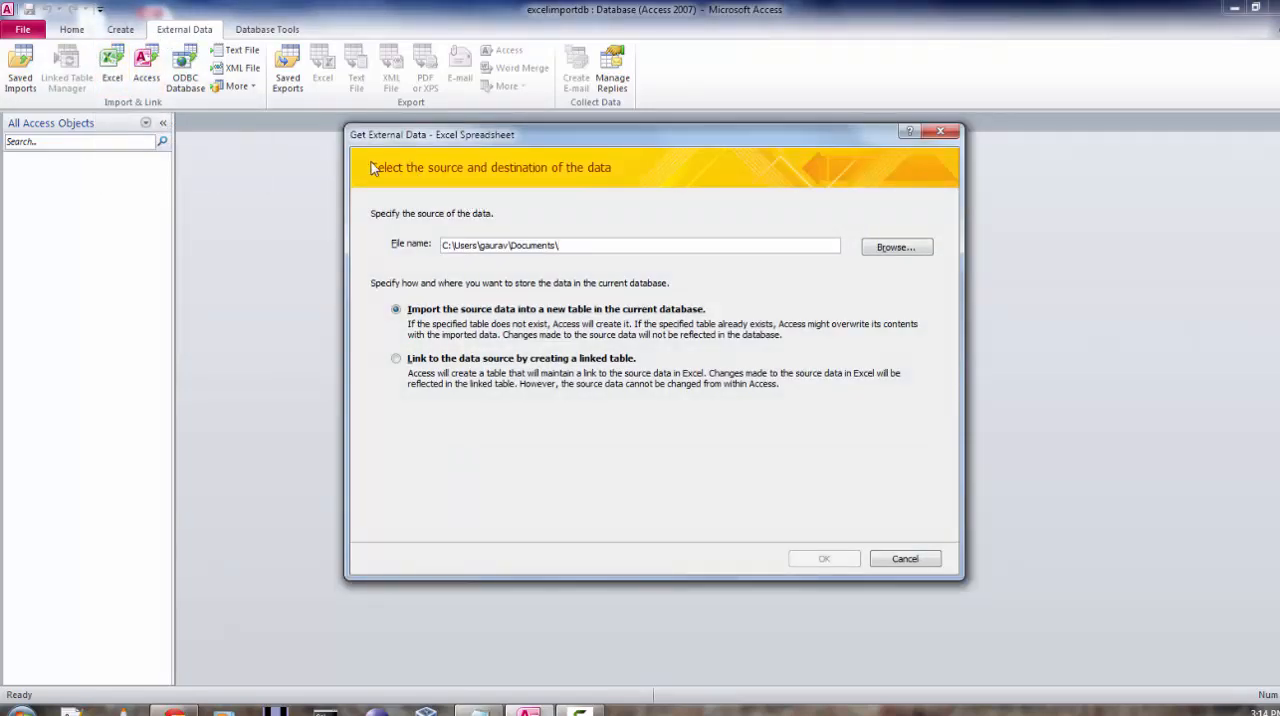
pyautogui.moveTo(565, 172)
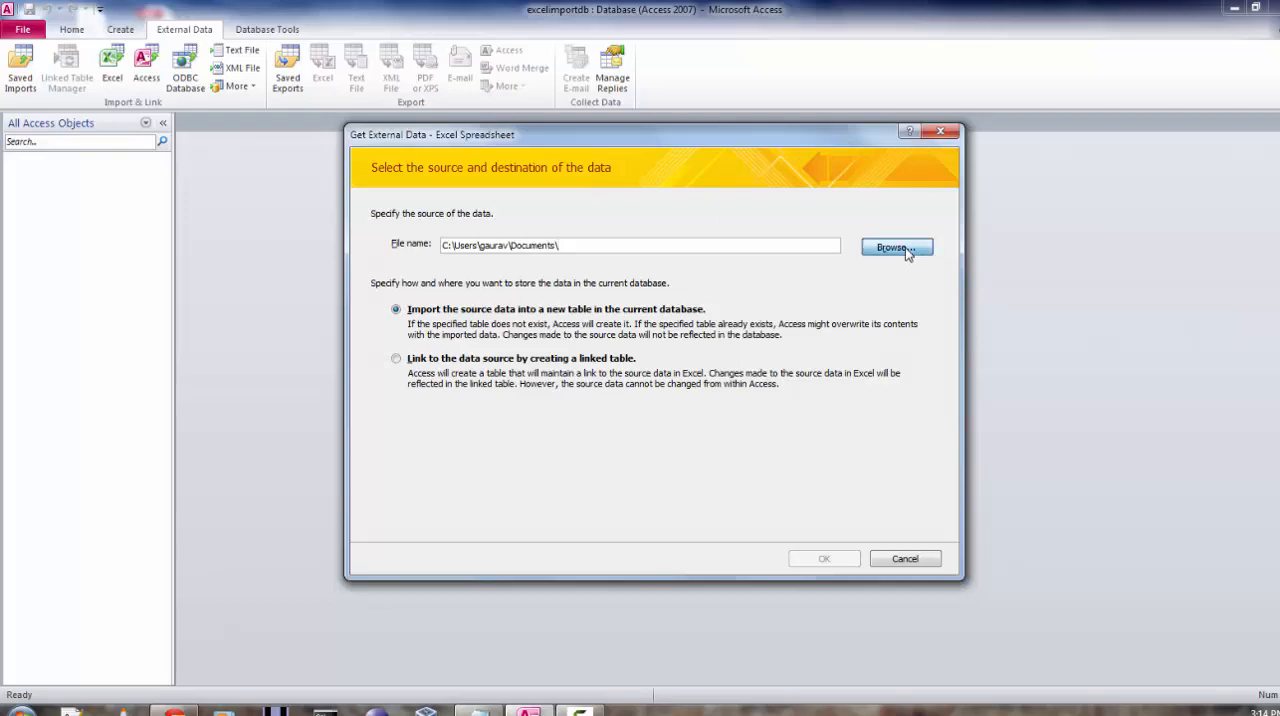
pyautogui.click(895, 248)
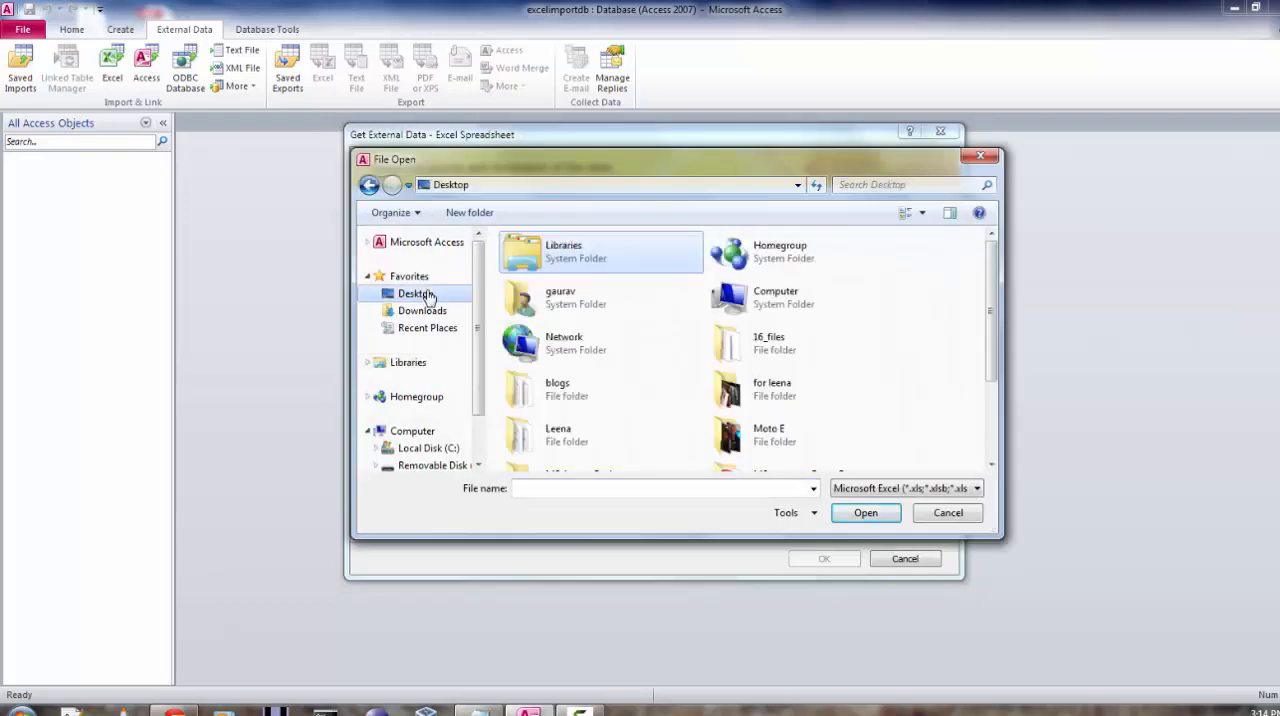
pyautogui.scroll(-3)
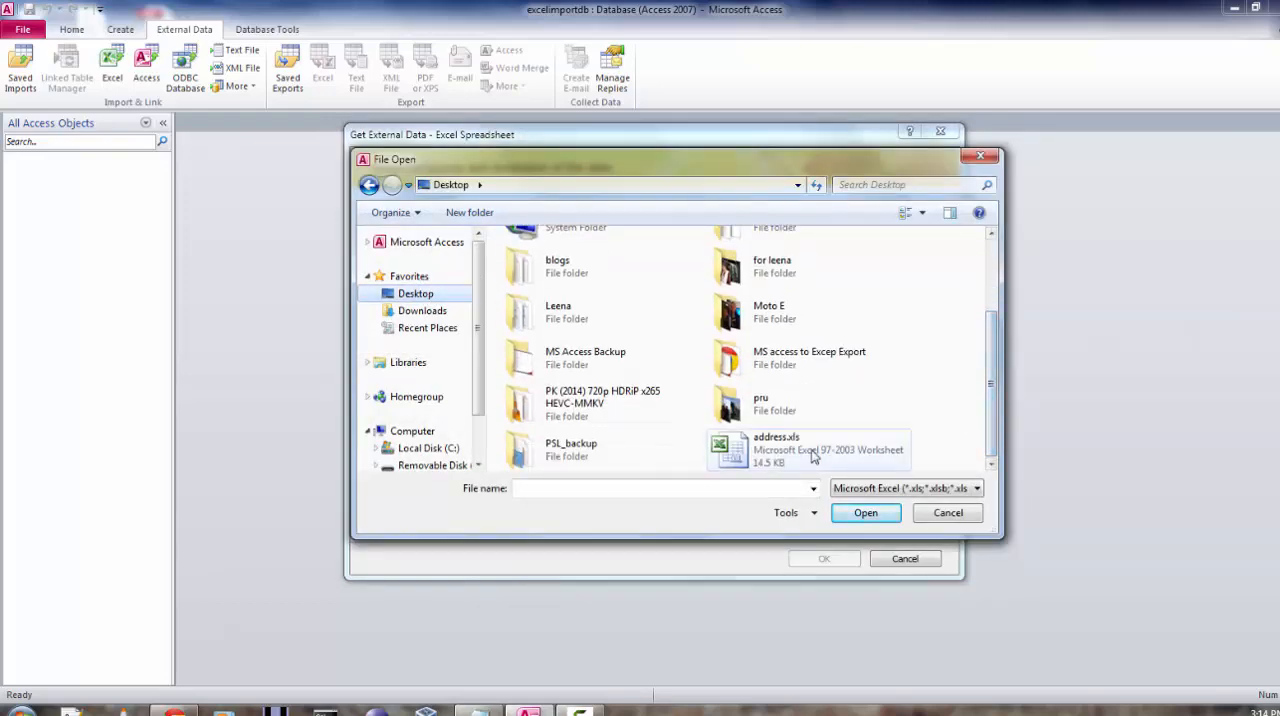
pyautogui.click(810, 449)
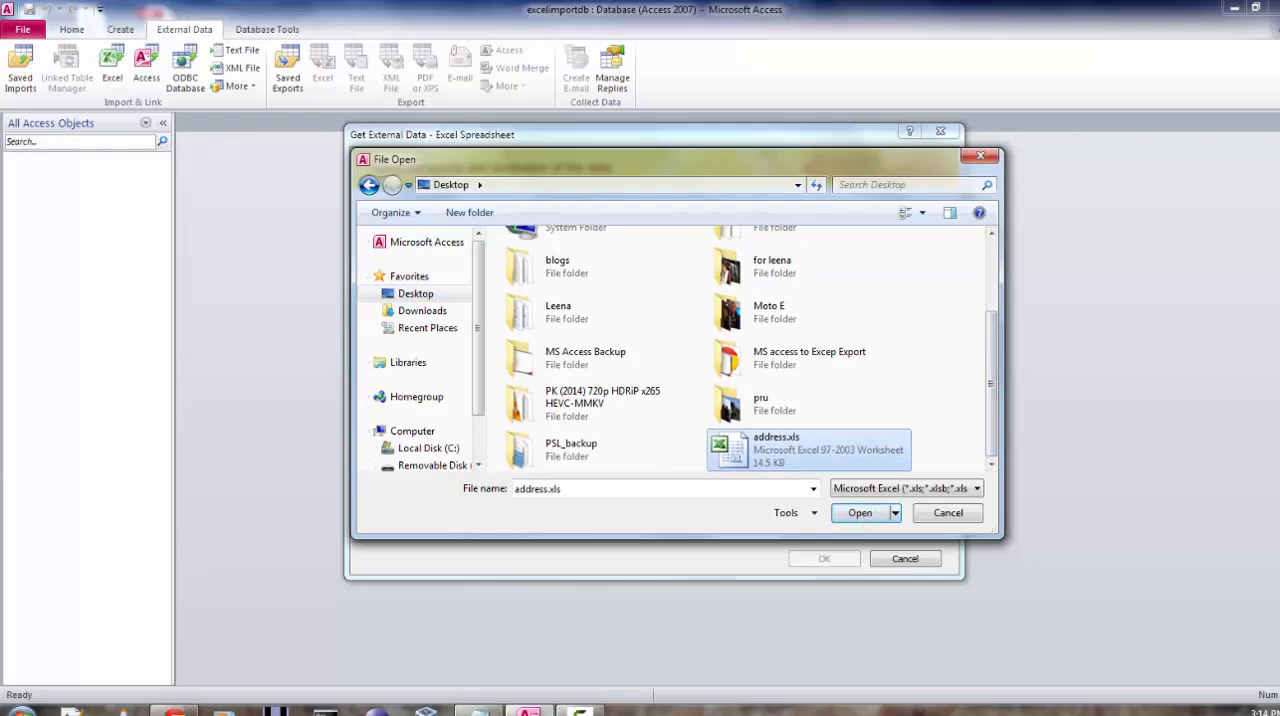
# Step: Open address.xls in Excel to view its 12 address rows and column headings
pyautogui.click(859, 512)
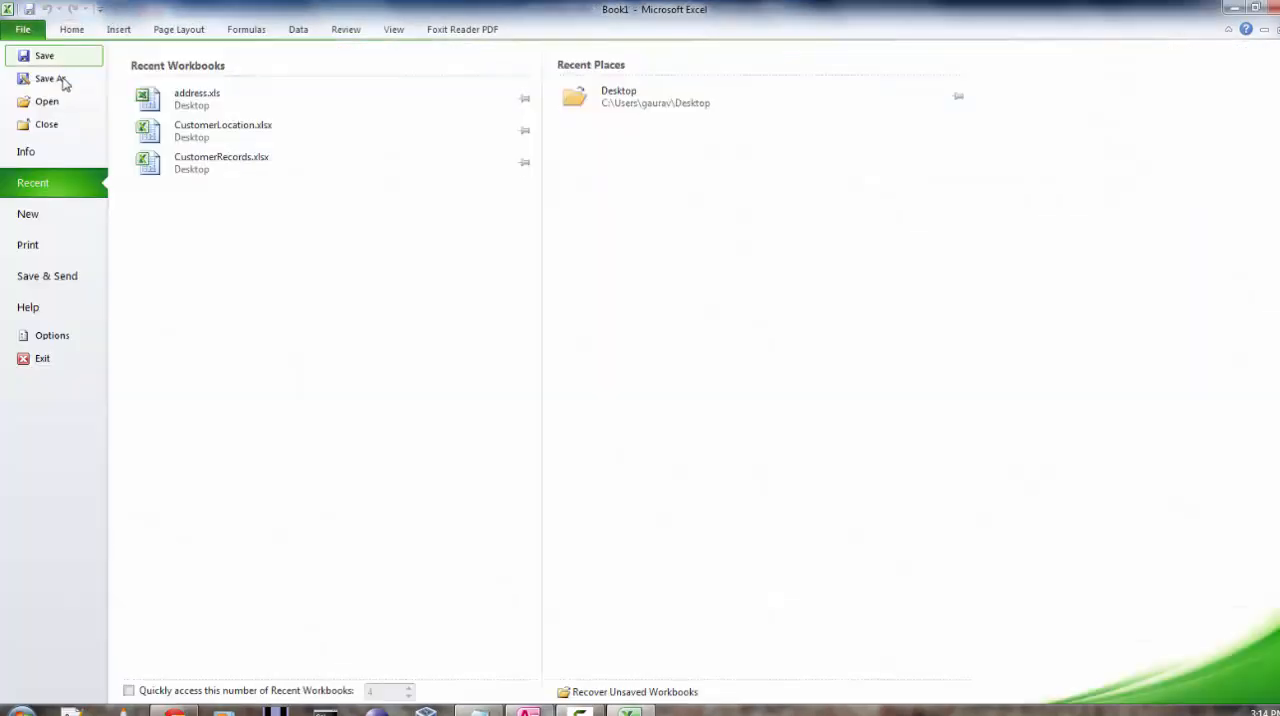
pyautogui.click(197, 98)
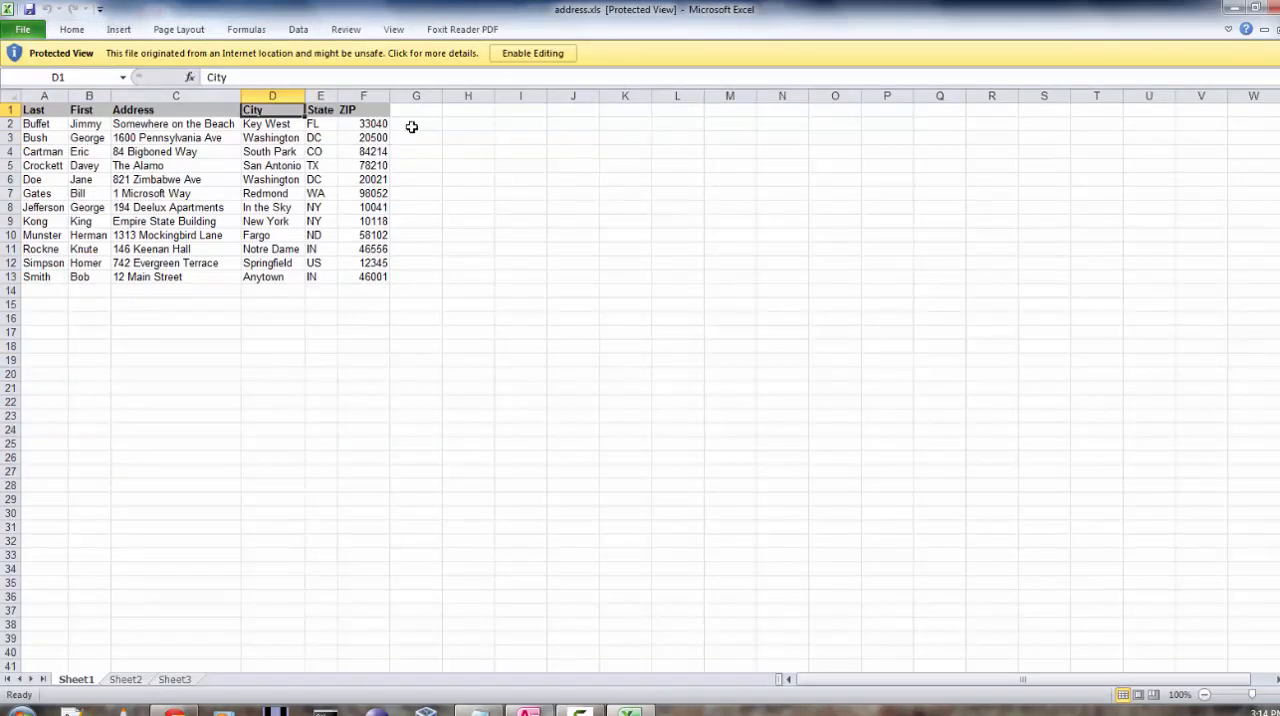
pyautogui.click(415, 124)
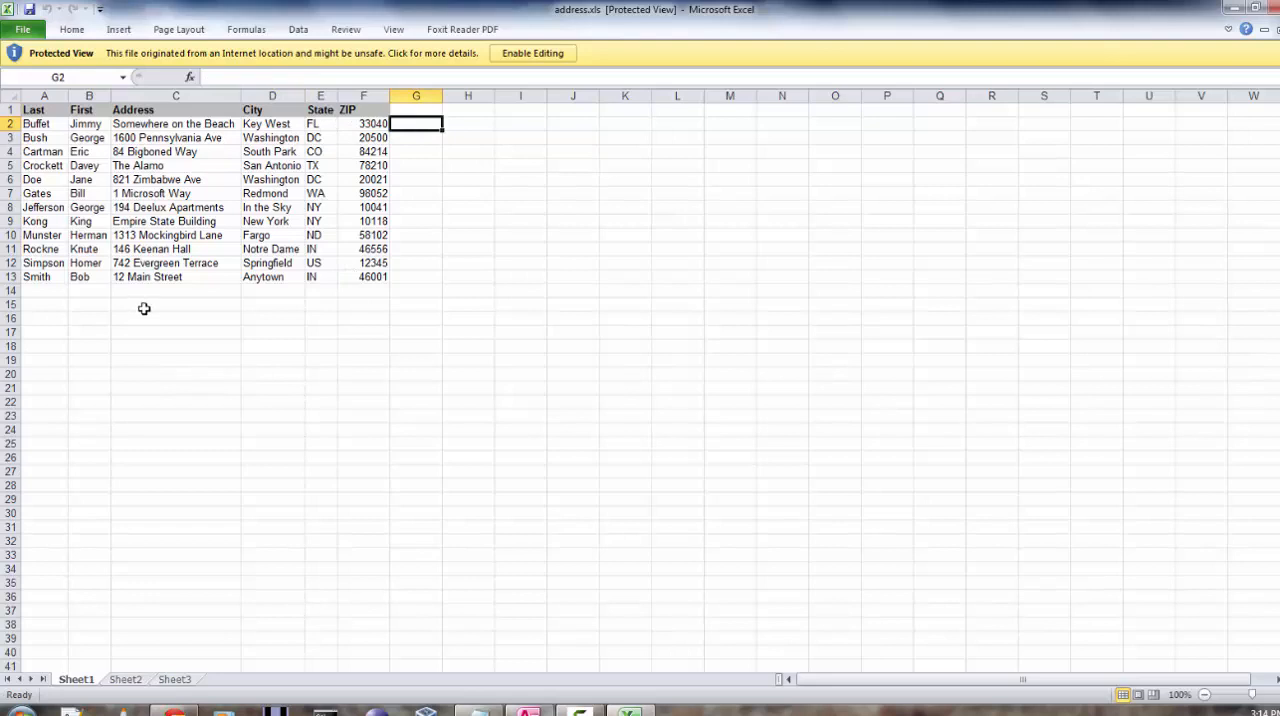
pyautogui.moveTo(225, 151)
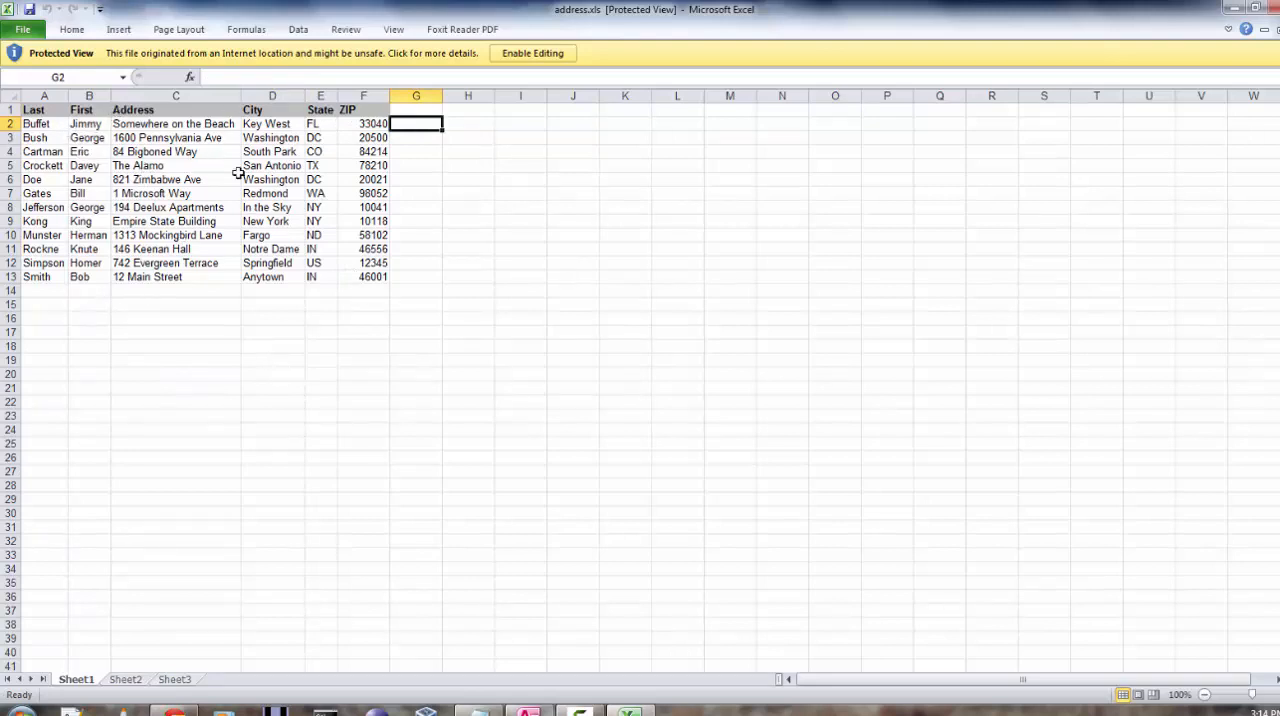
pyautogui.moveTo(199, 277)
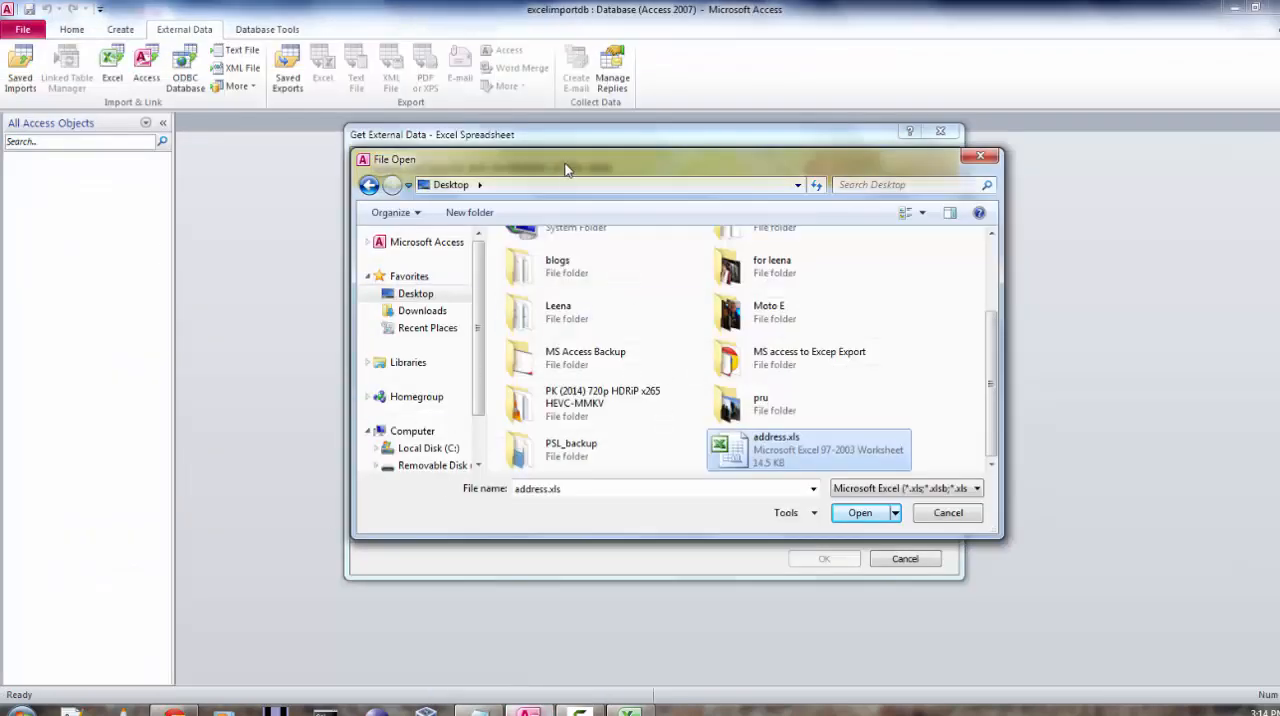
# Step: Confirm C:\Users\gaurav\Desktop\address.xls as the source, importing into a new table
pyautogui.click(860, 512)
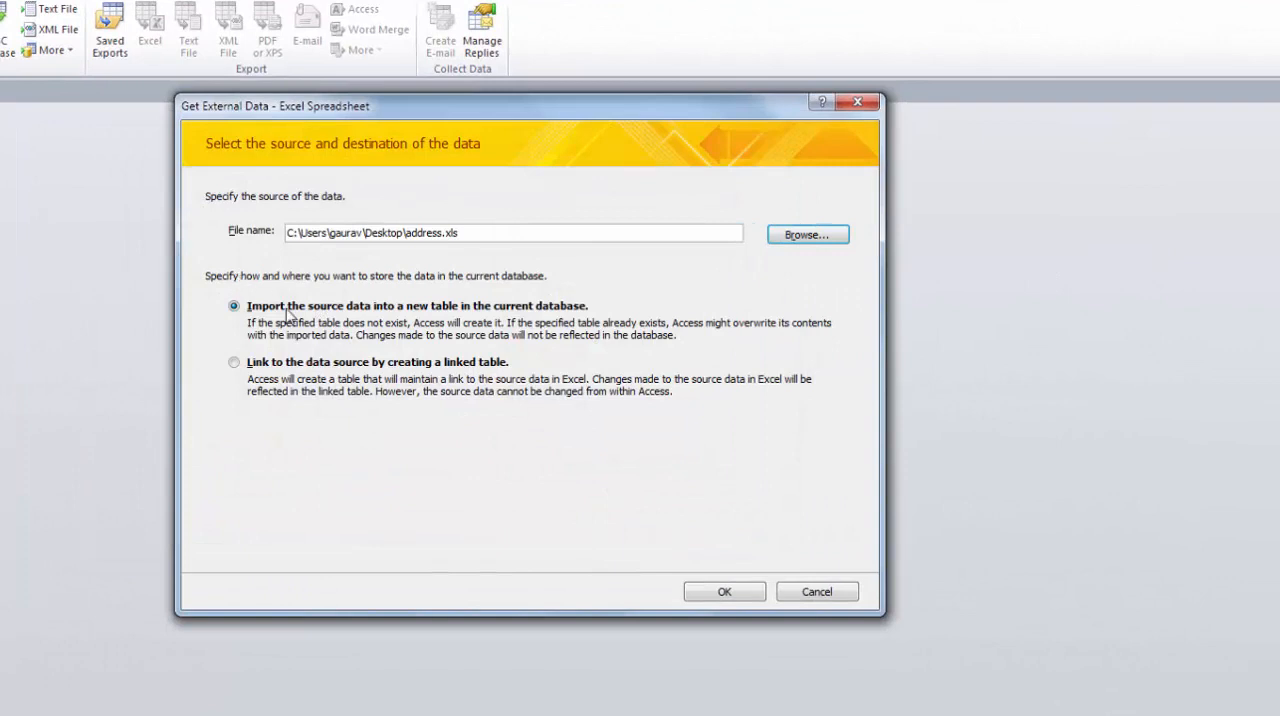
pyautogui.moveTo(510, 318)
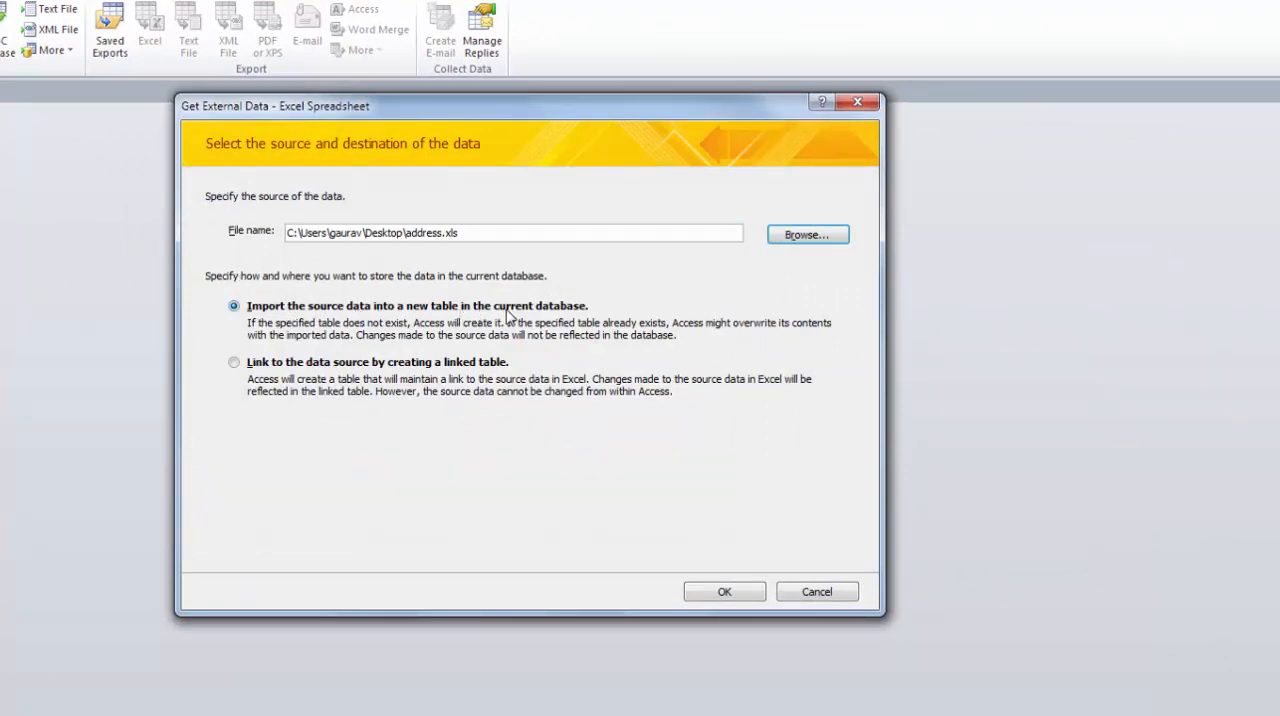
pyautogui.moveTo(258, 371)
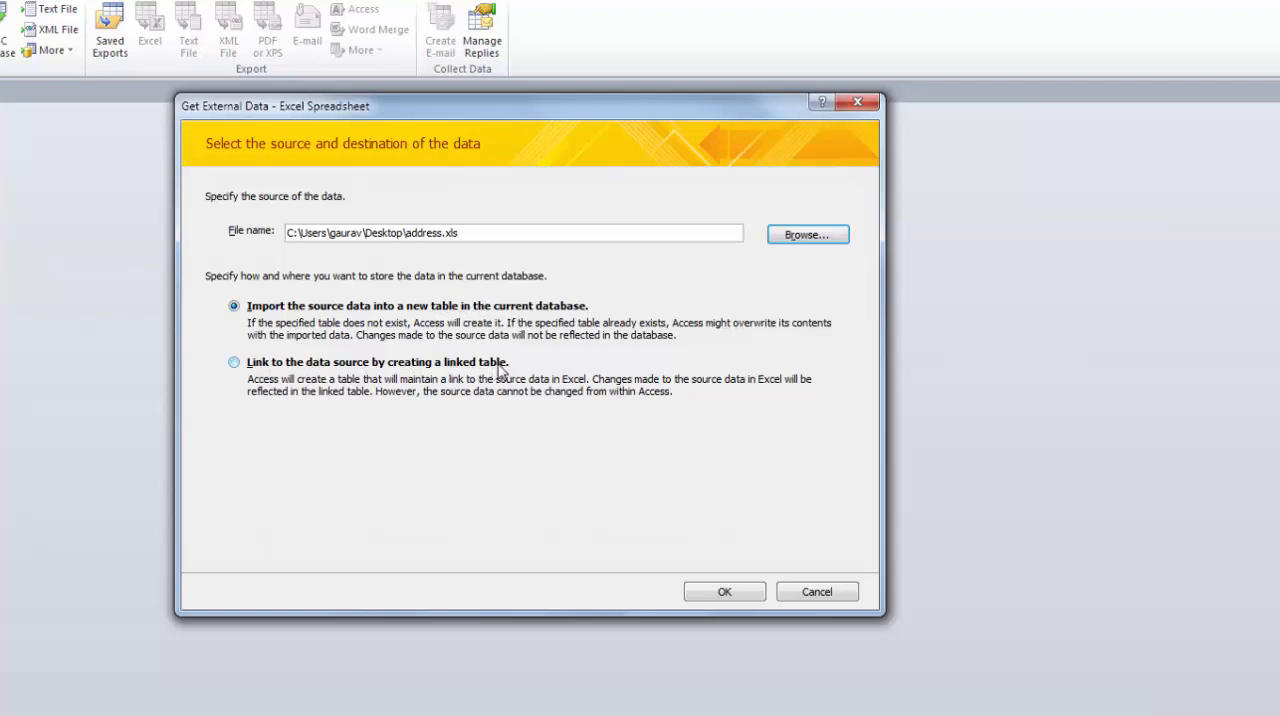
pyautogui.moveTo(419, 348)
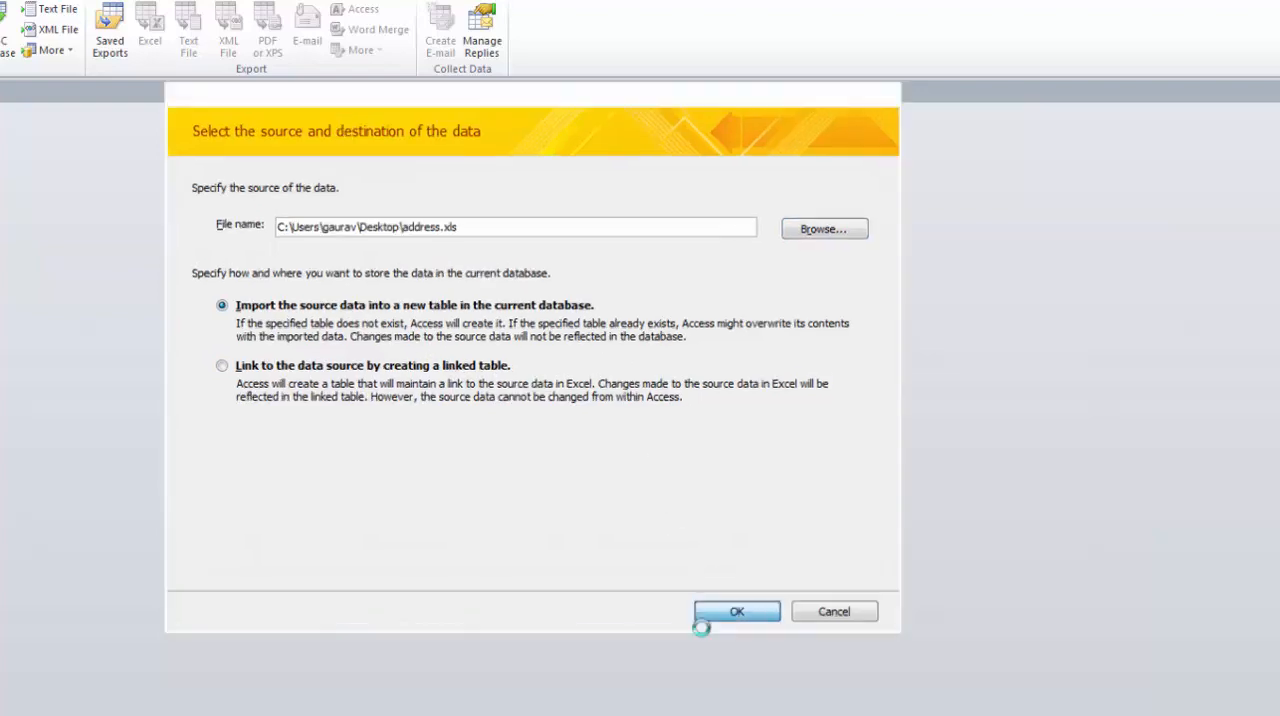
# Step: Launch the Import Spreadsheet Wizard and tick 'First Row Contains Column Headings'
pyautogui.click(736, 611)
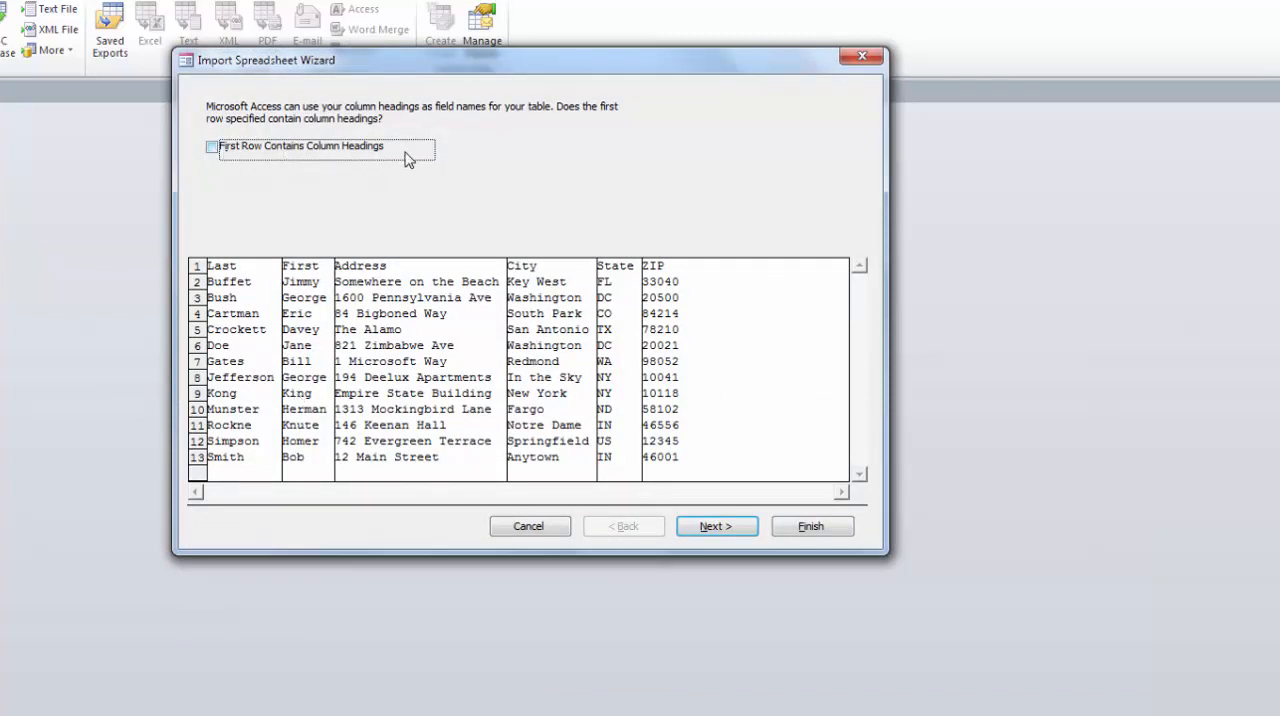
pyautogui.click(211, 146)
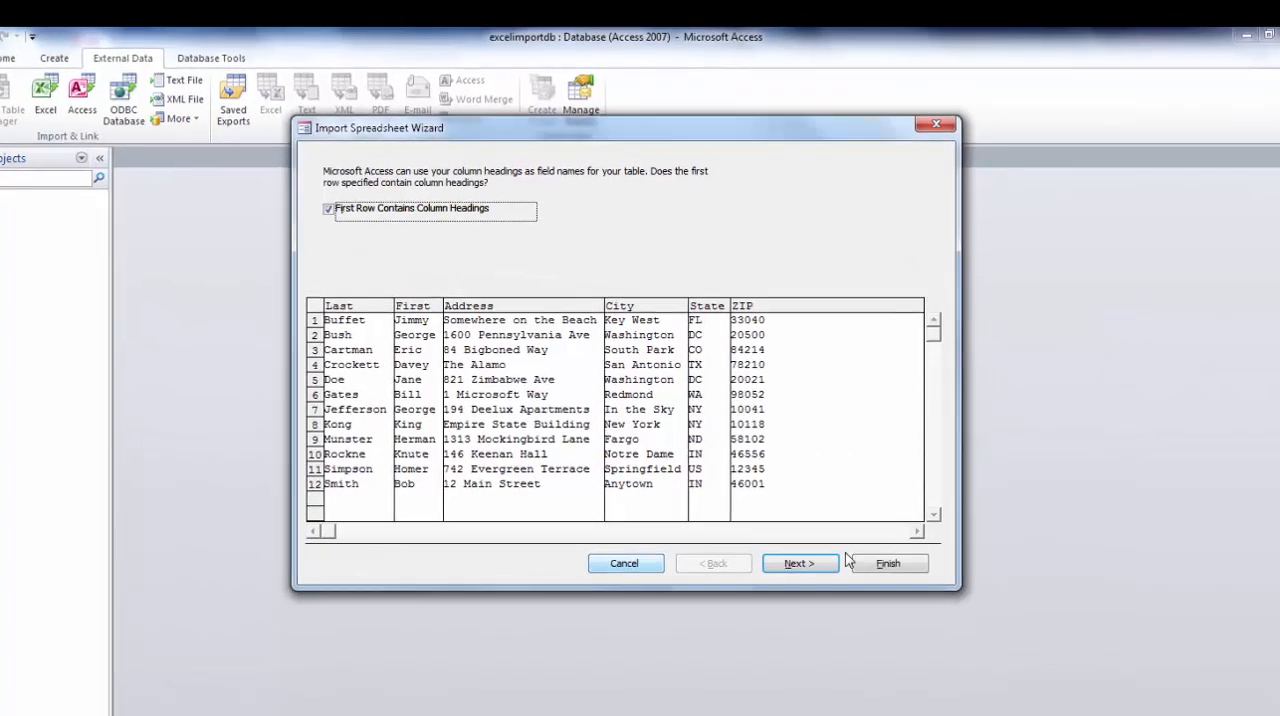
# Step: Advance the wizard to the Field Options page, showing Last as Text
pyautogui.click(799, 563)
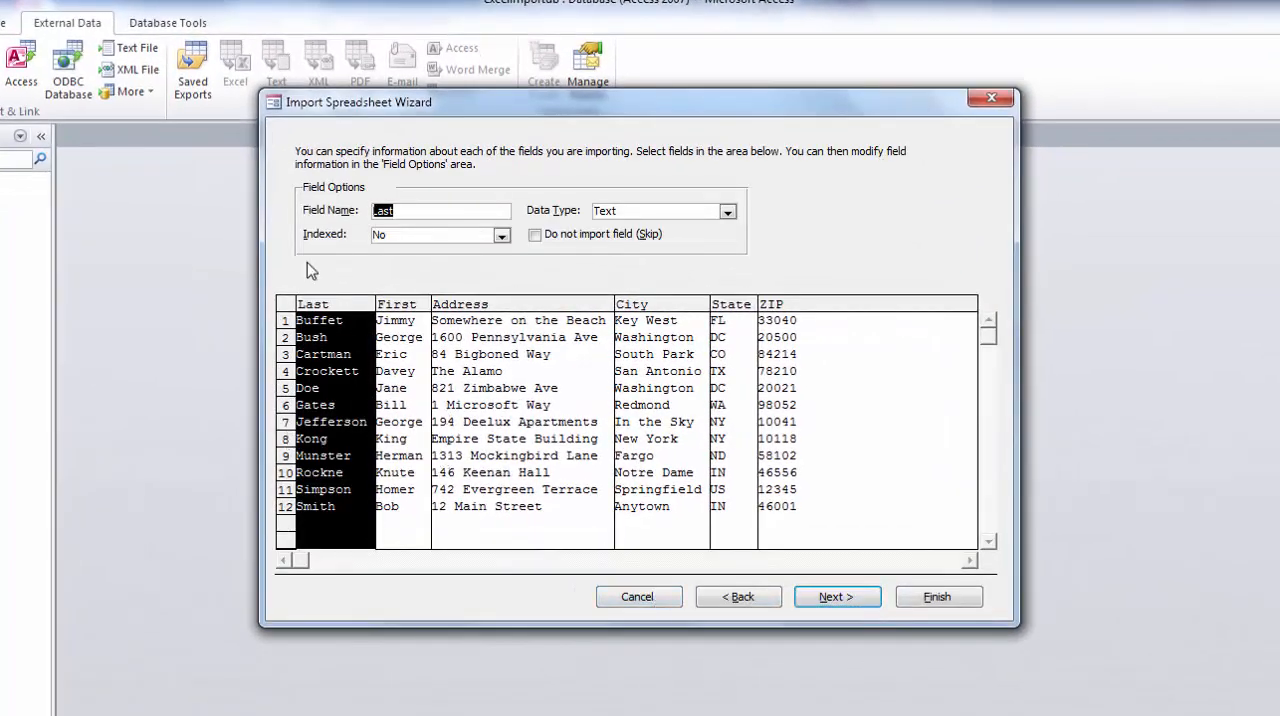
pyautogui.moveTo(335, 455)
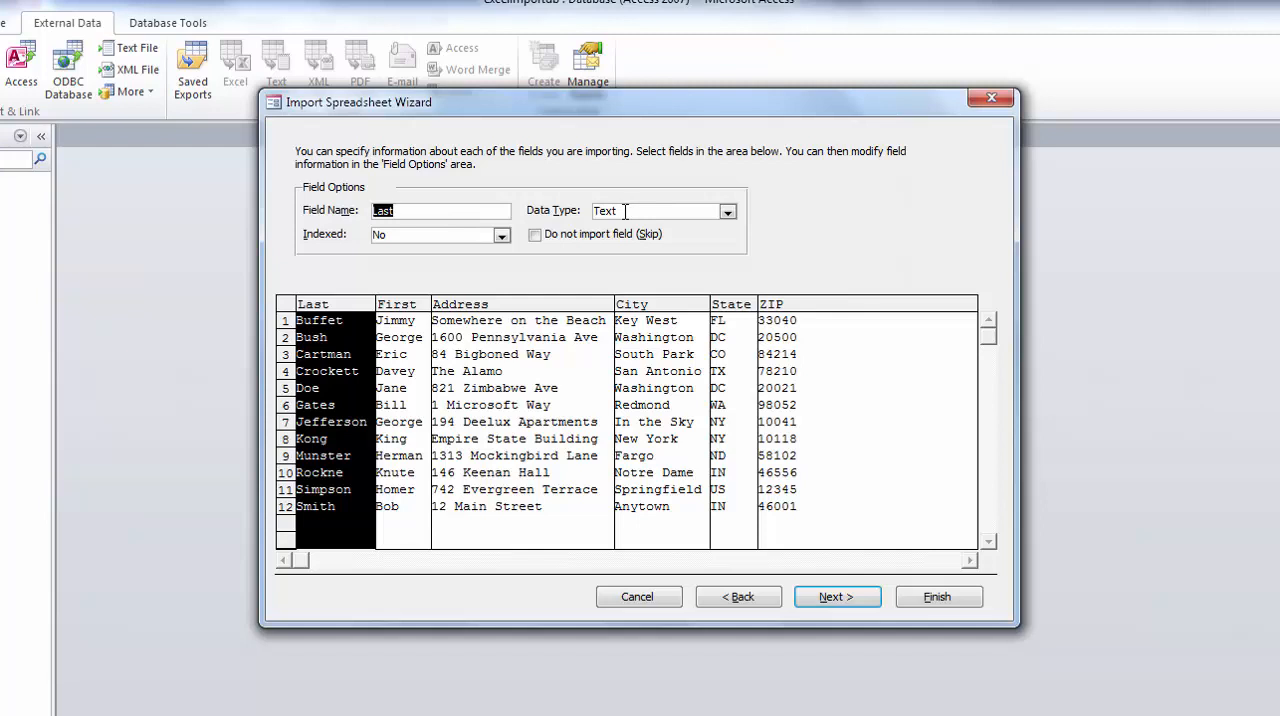
# Step: On the primary key page, try 'Choose my own primary key', then choose 'Let Access add primary key'
pyautogui.click(836, 596)
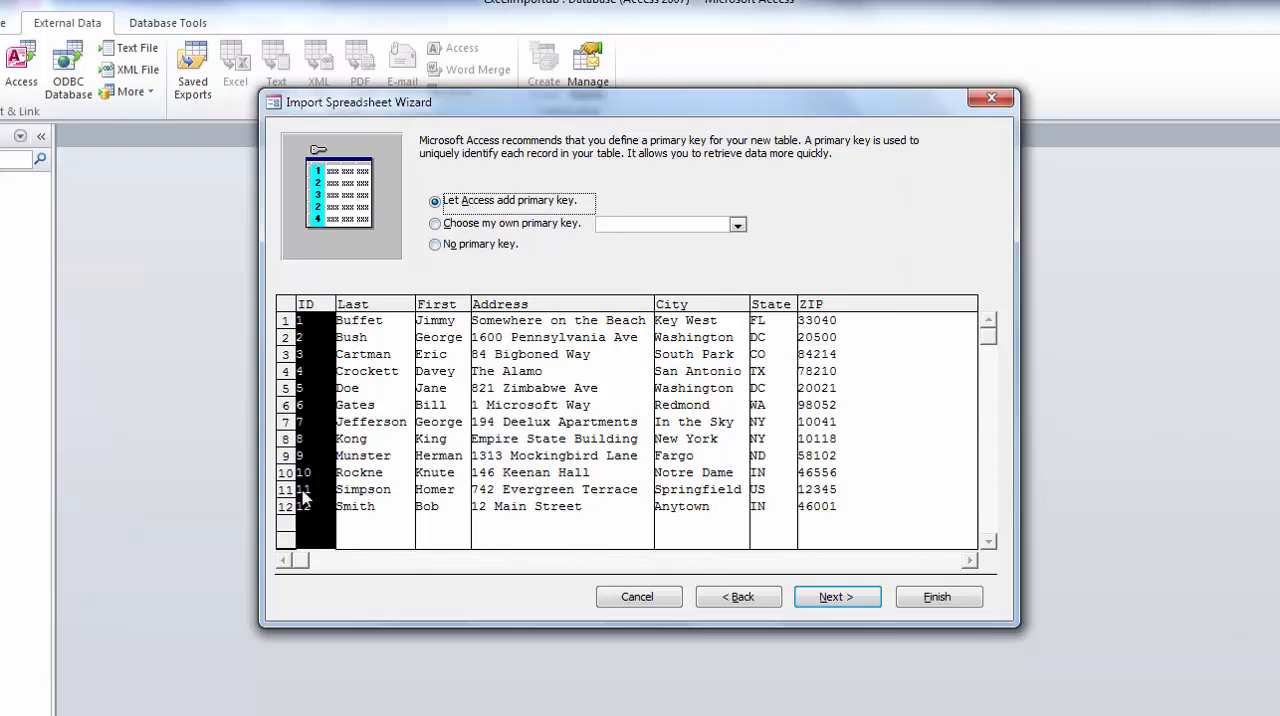
pyautogui.moveTo(322, 531)
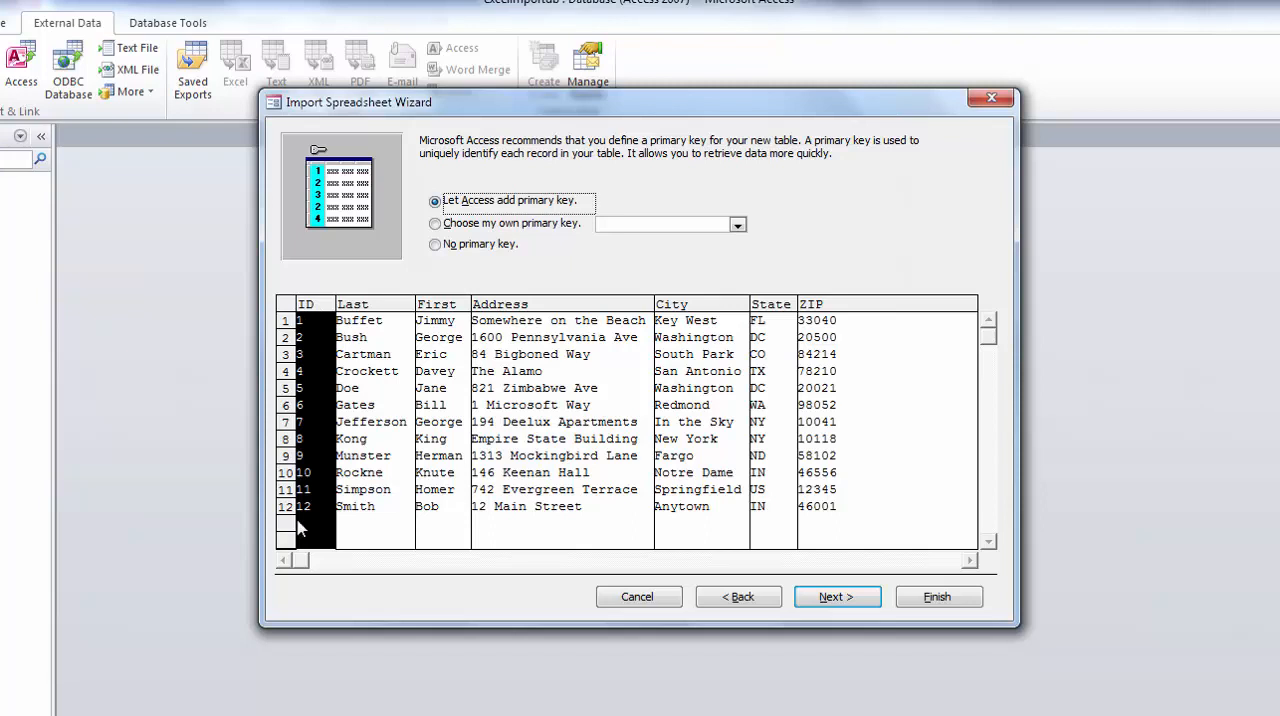
pyautogui.moveTo(332, 443)
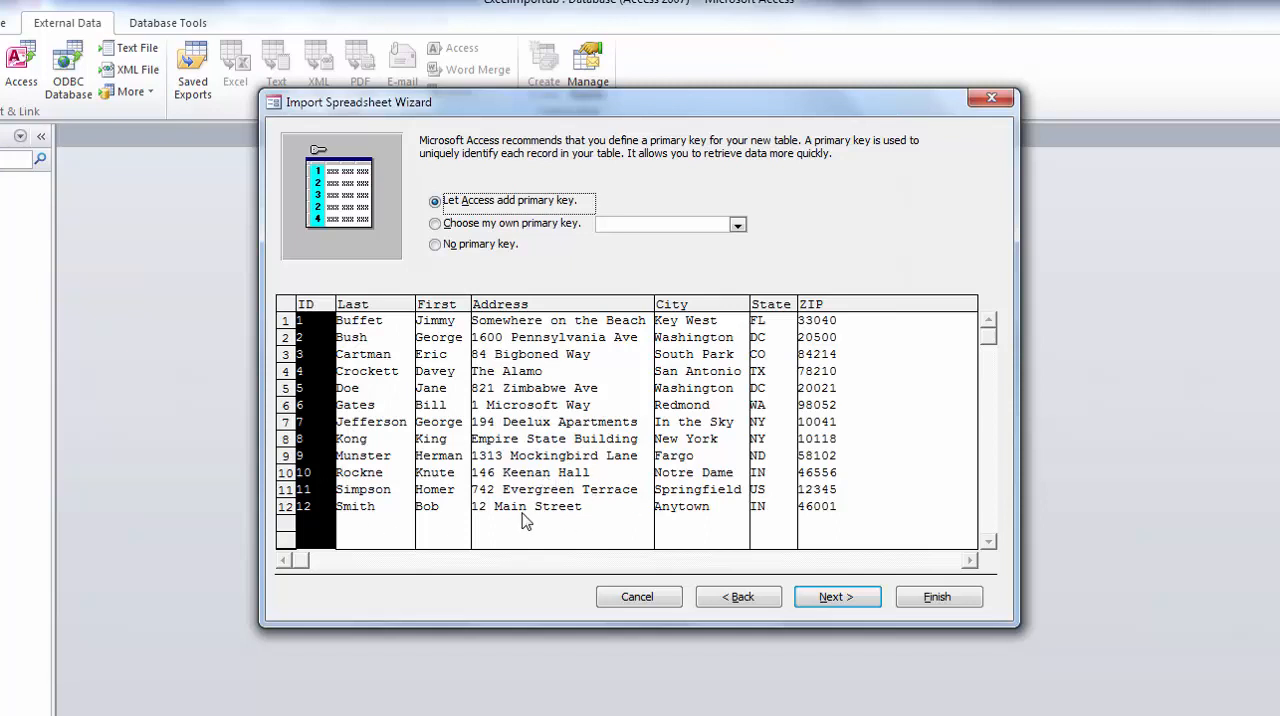
pyautogui.moveTo(625, 465)
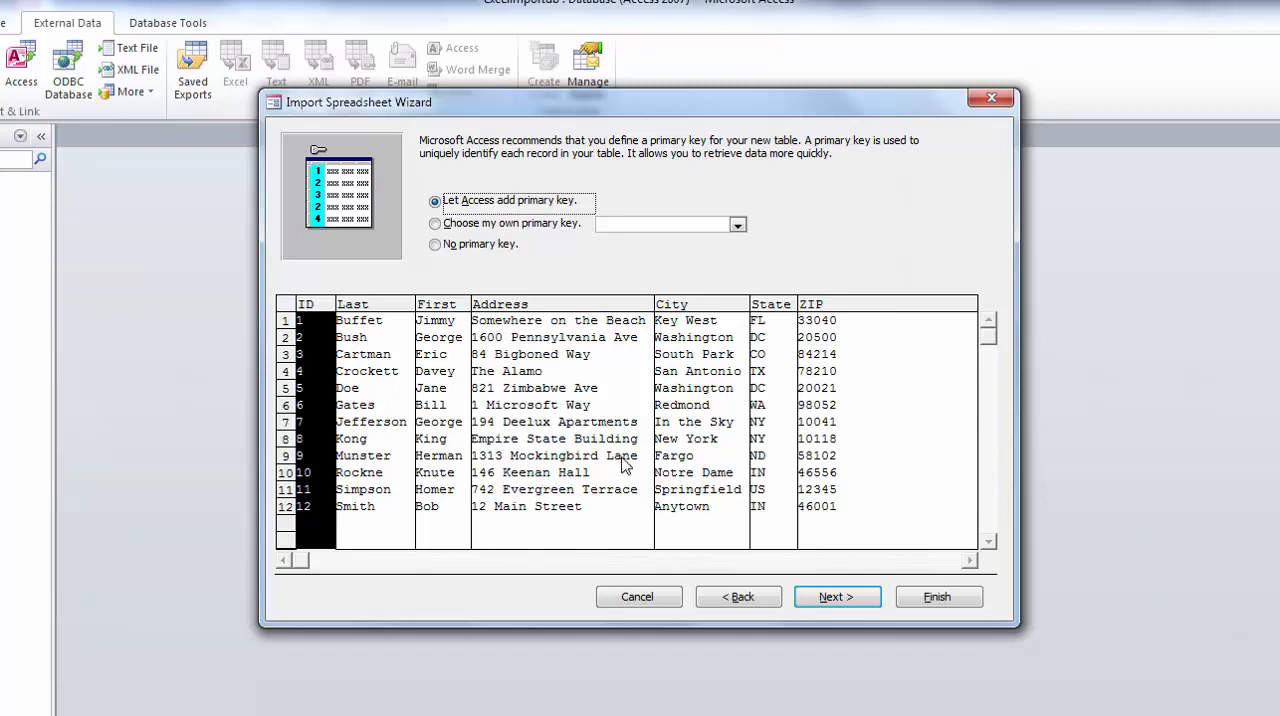
pyautogui.moveTo(590, 210)
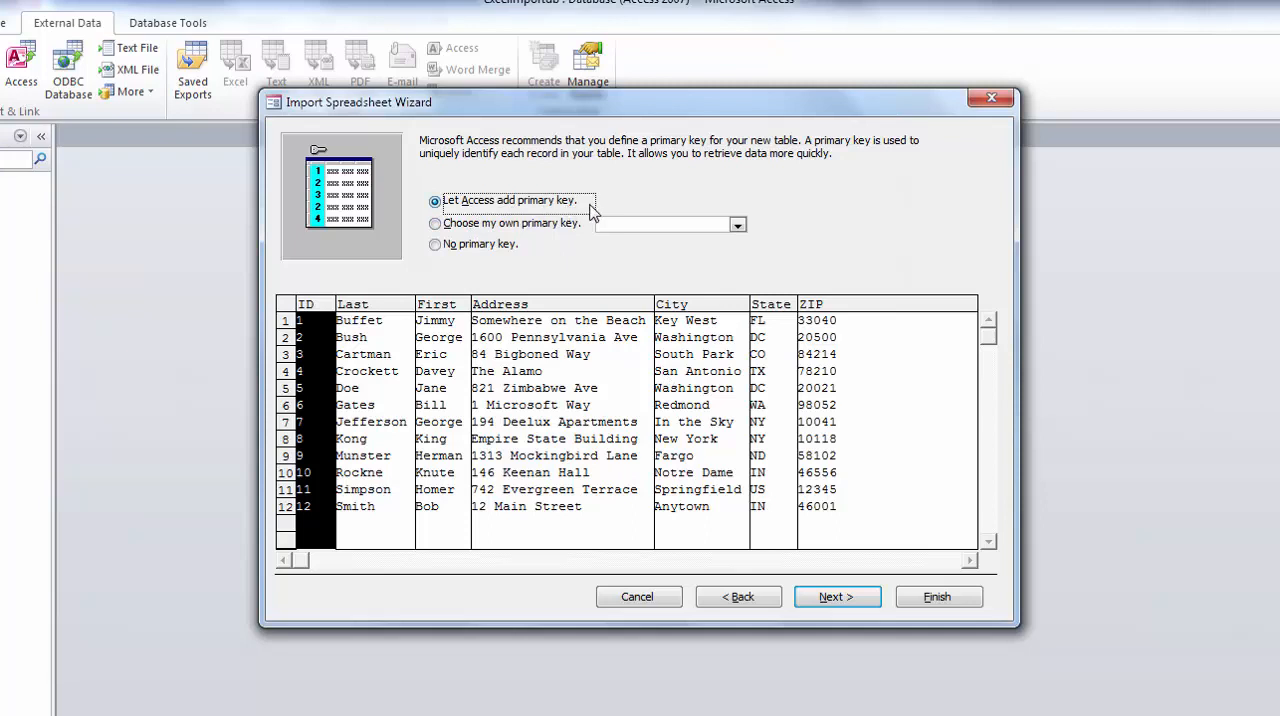
pyautogui.moveTo(580, 193)
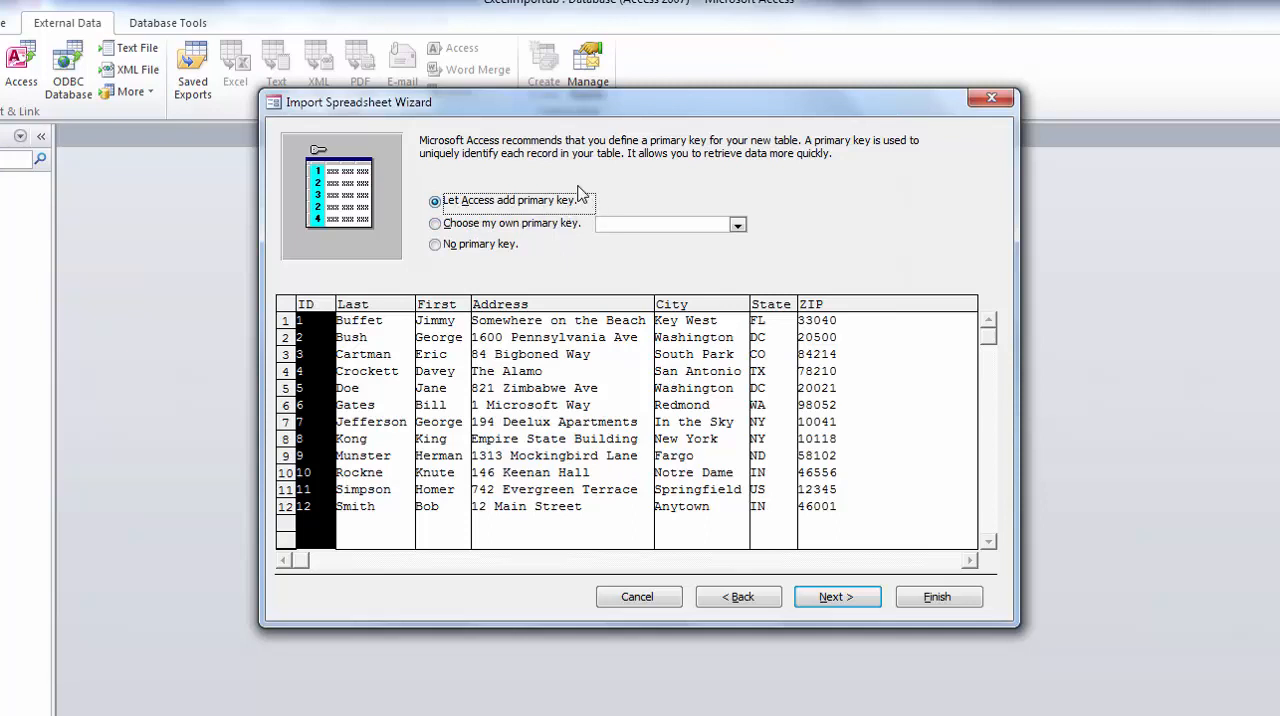
pyautogui.moveTo(455, 230)
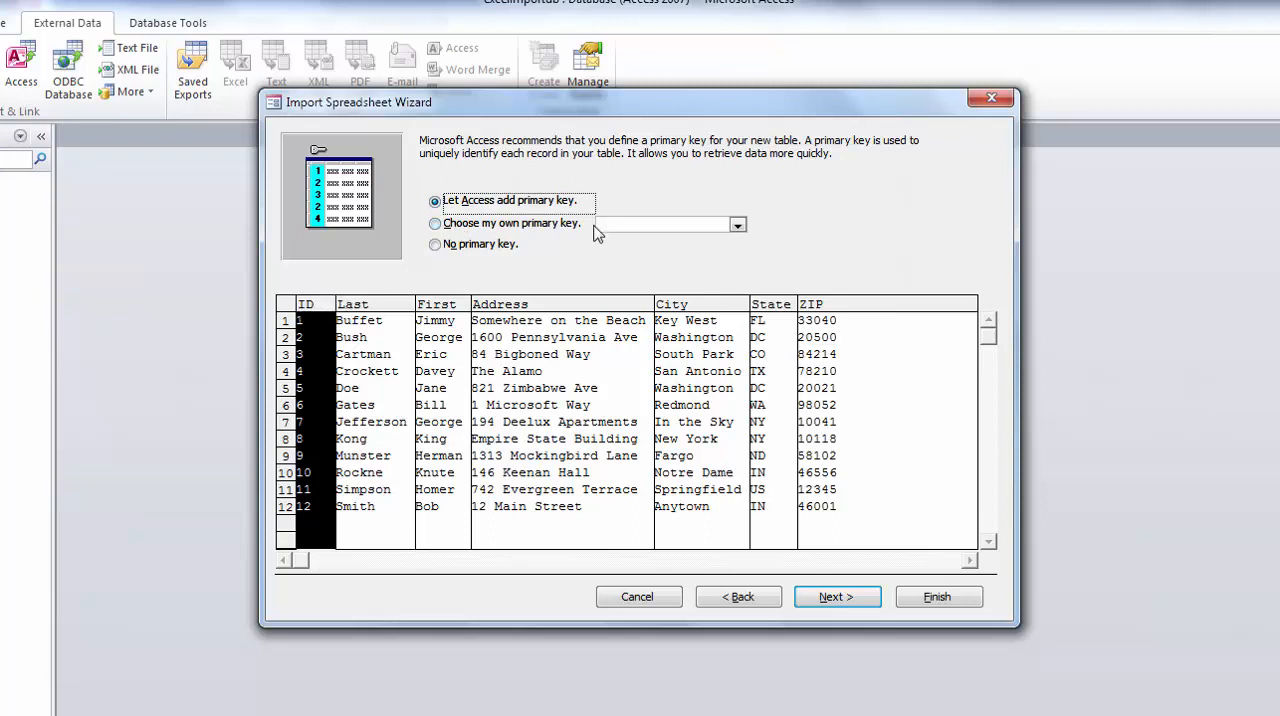
pyautogui.click(435, 223)
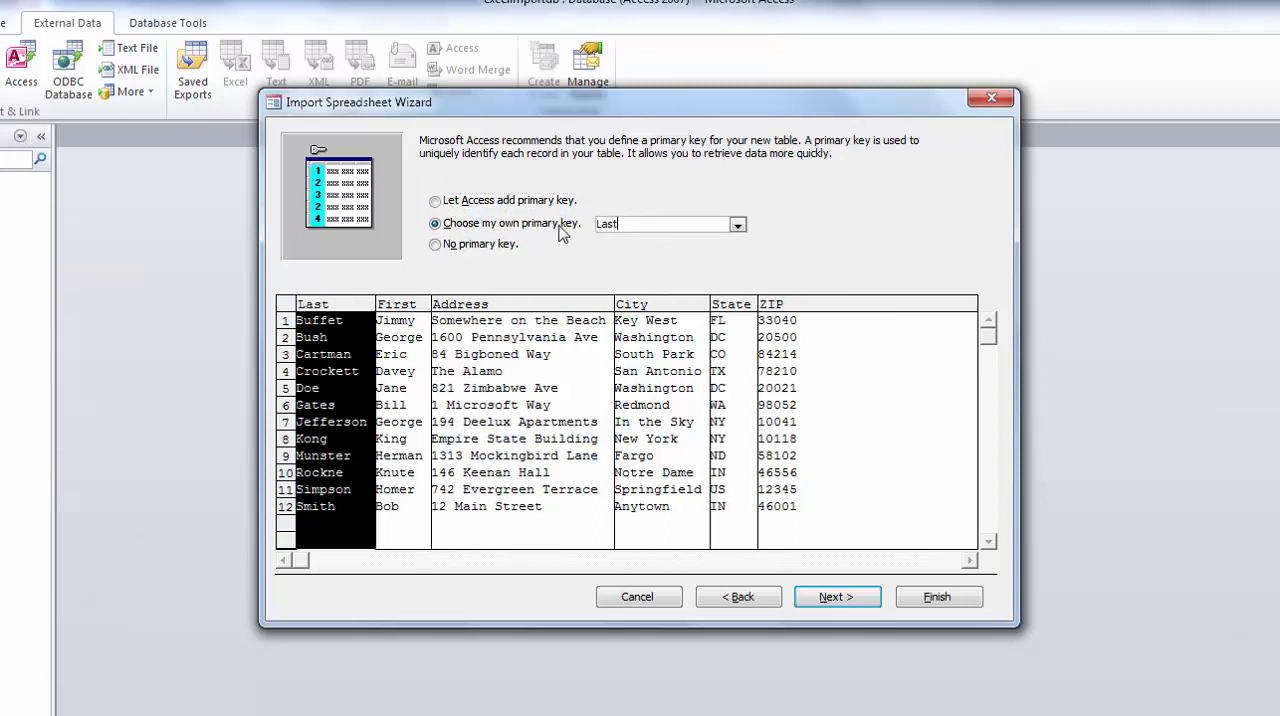
pyautogui.click(738, 224)
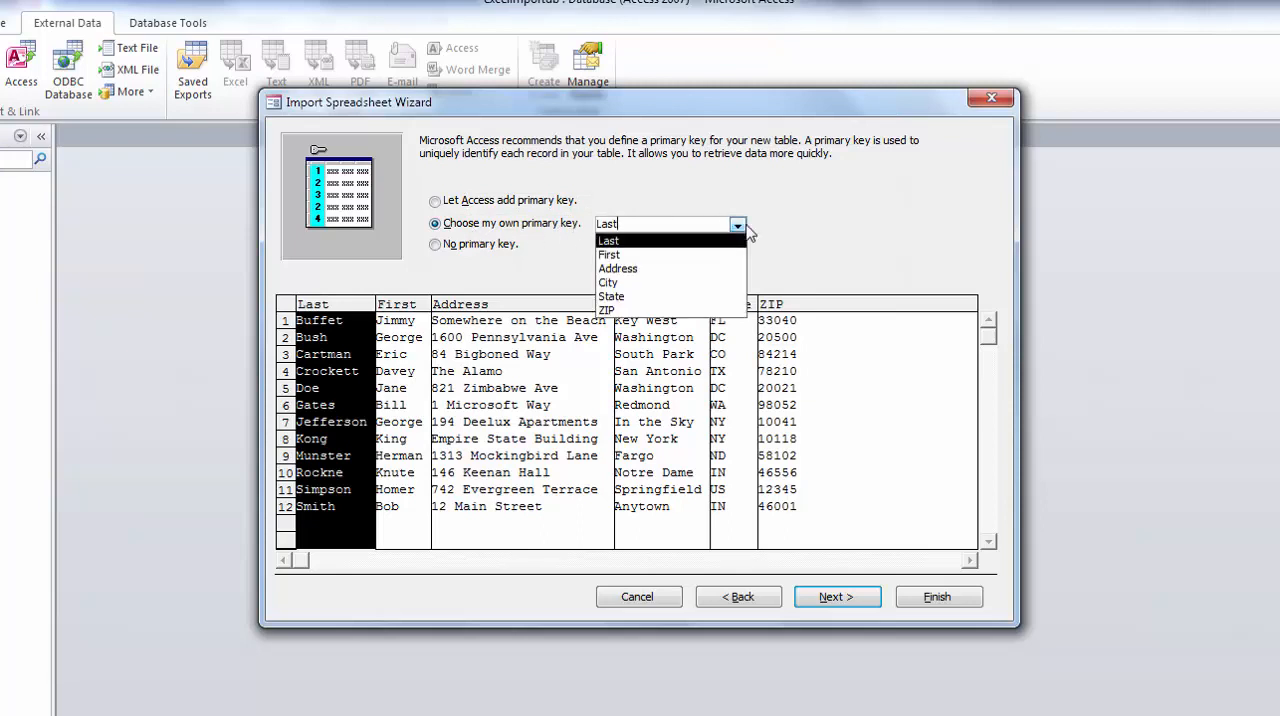
pyautogui.click(435, 200)
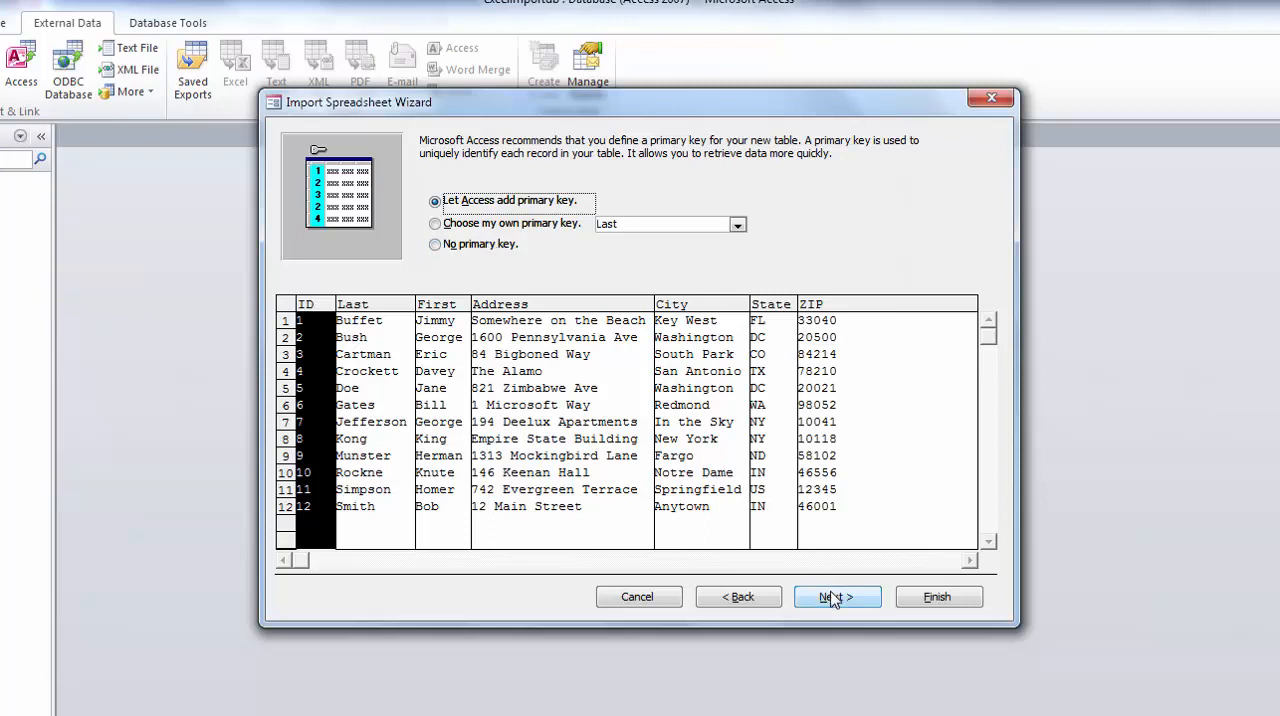
# Step: Keep 'Sheet1' as the destination table name and finish the import
pyautogui.click(837, 597)
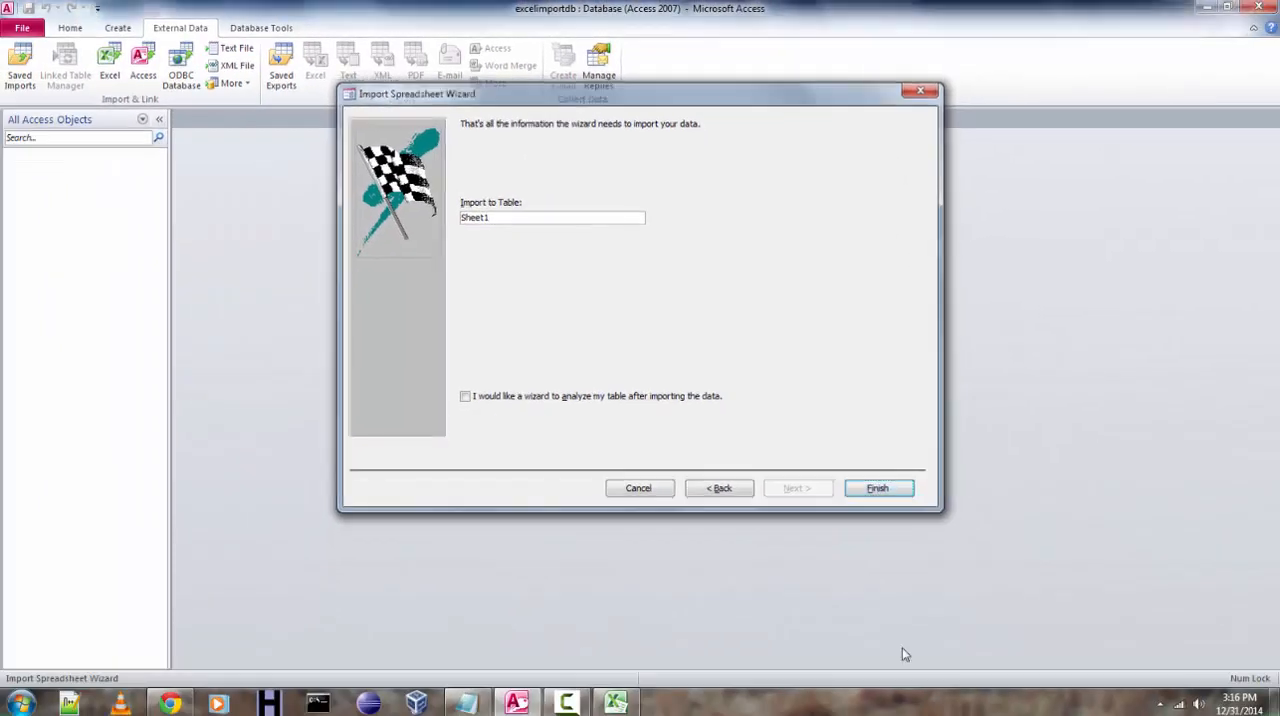
pyautogui.click(877, 488)
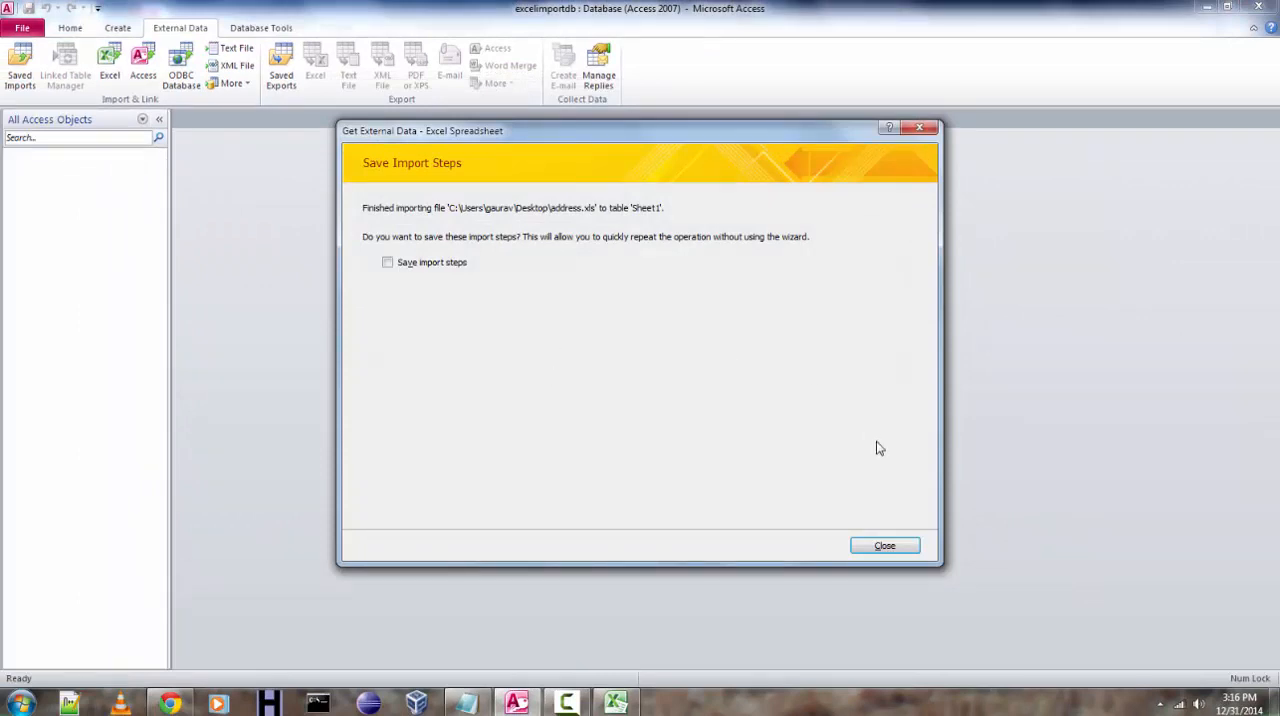
# Step: Close Save Import Steps without saving and open Sheet1 in Datasheet View
pyautogui.click(884, 545)
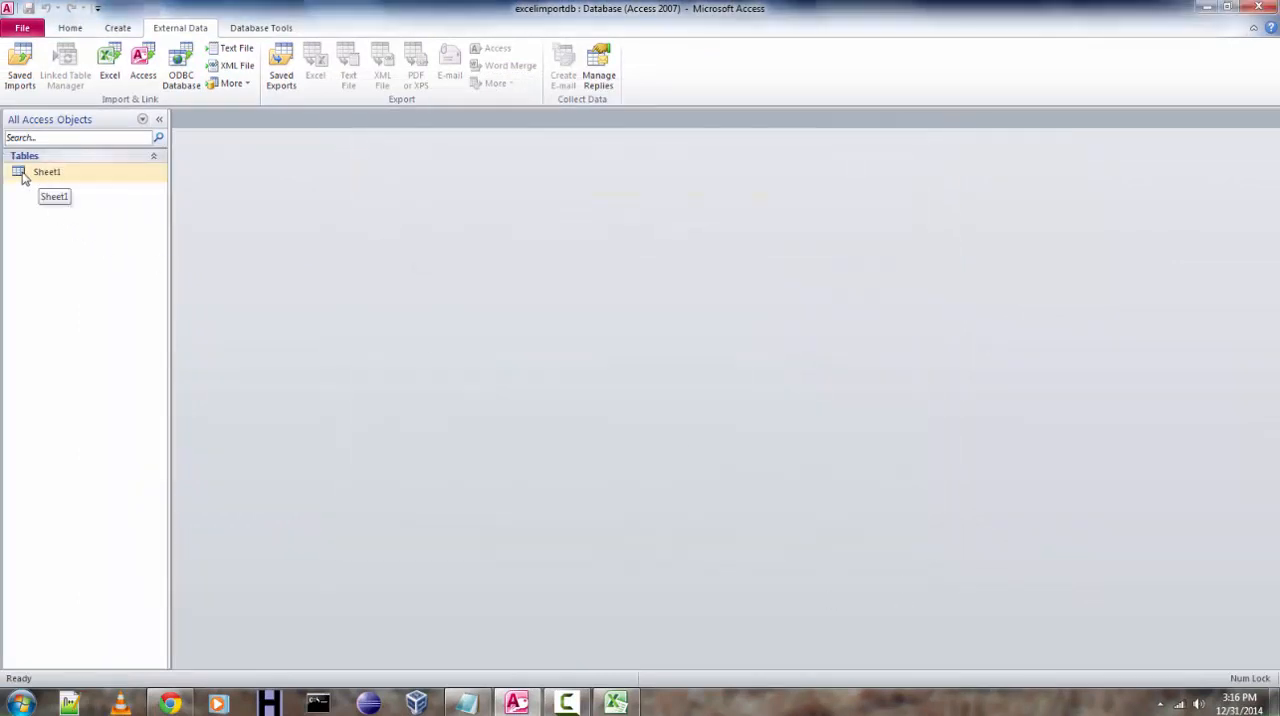
pyautogui.doubleClick(47, 172)
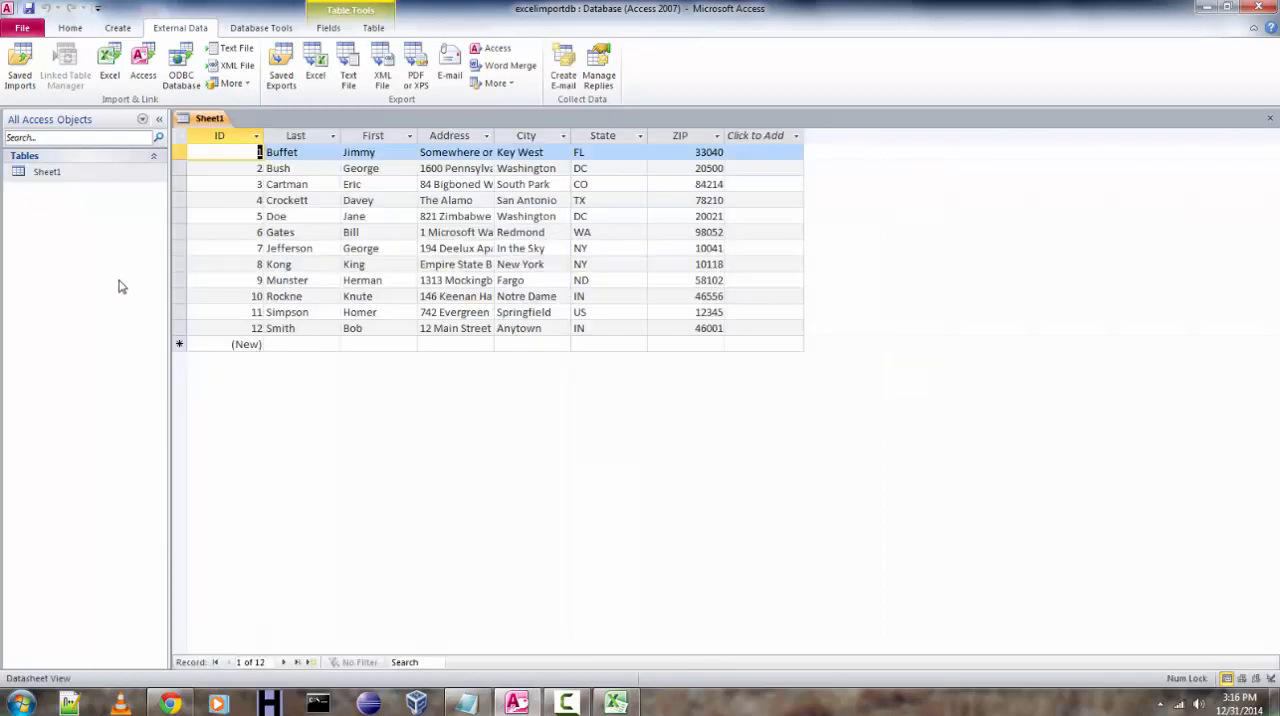
pyautogui.moveTo(656, 253)
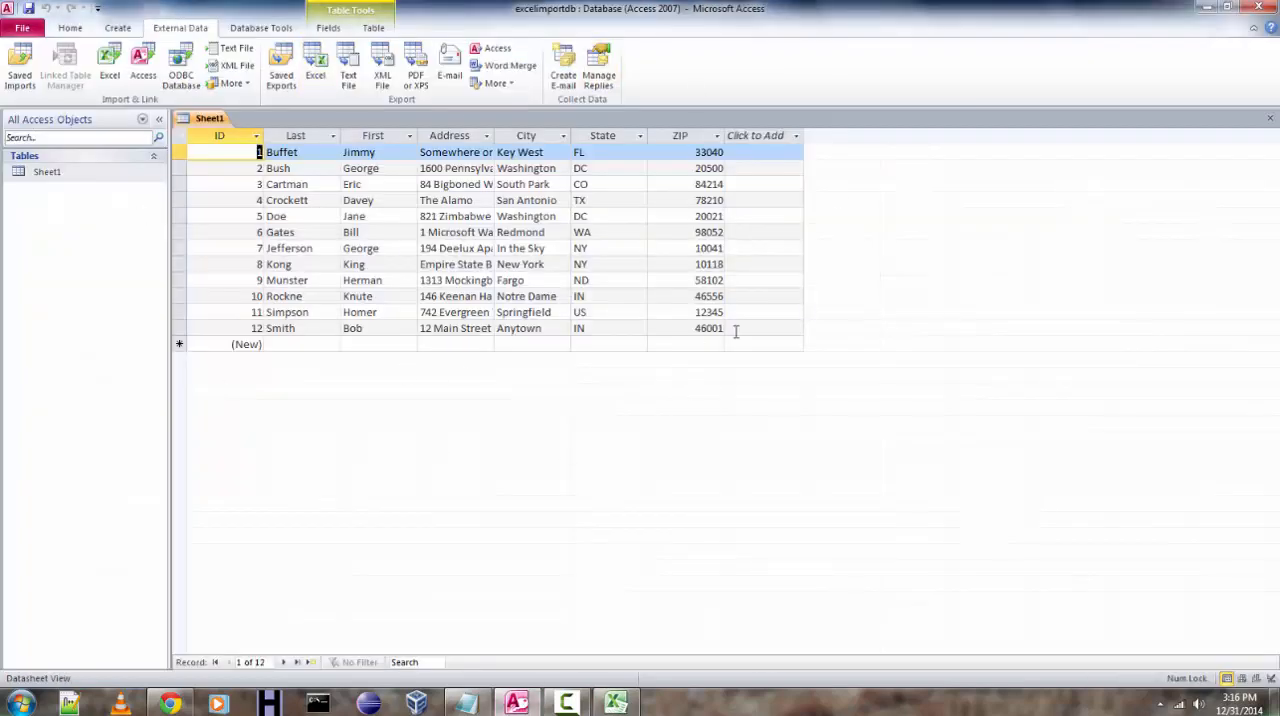
pyautogui.moveTo(848, 365)
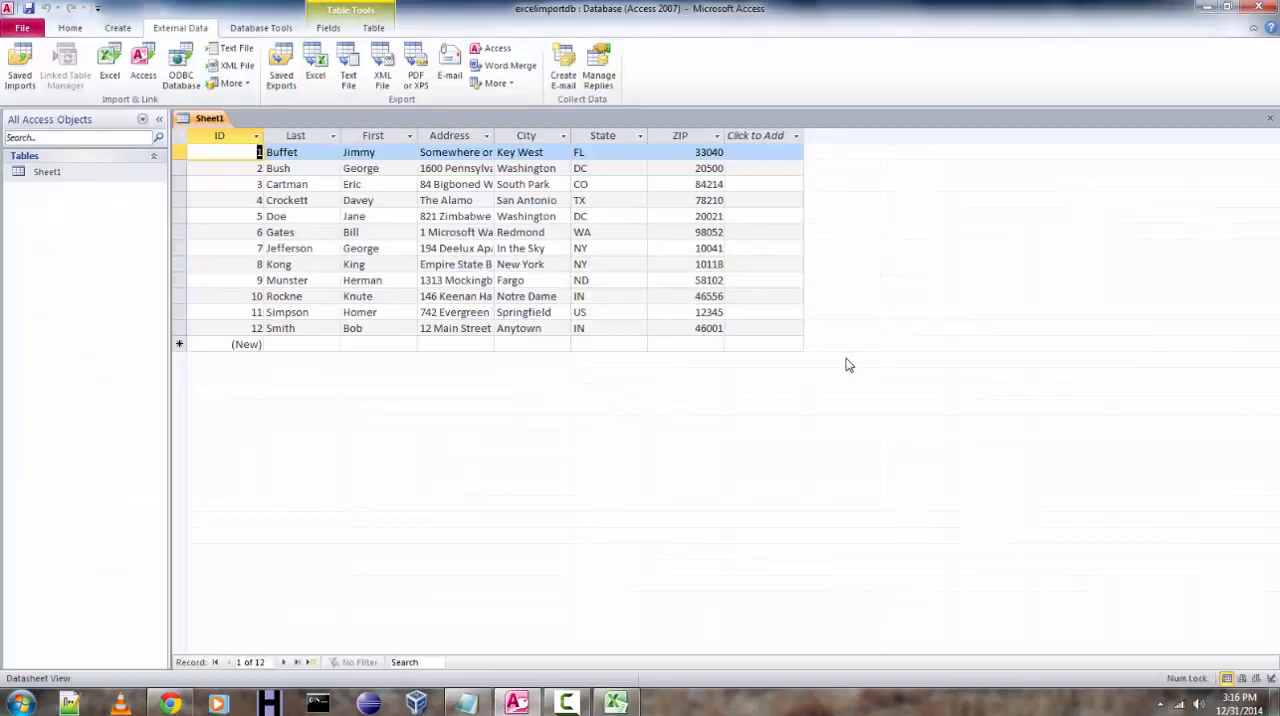
pyautogui.moveTo(845, 328)
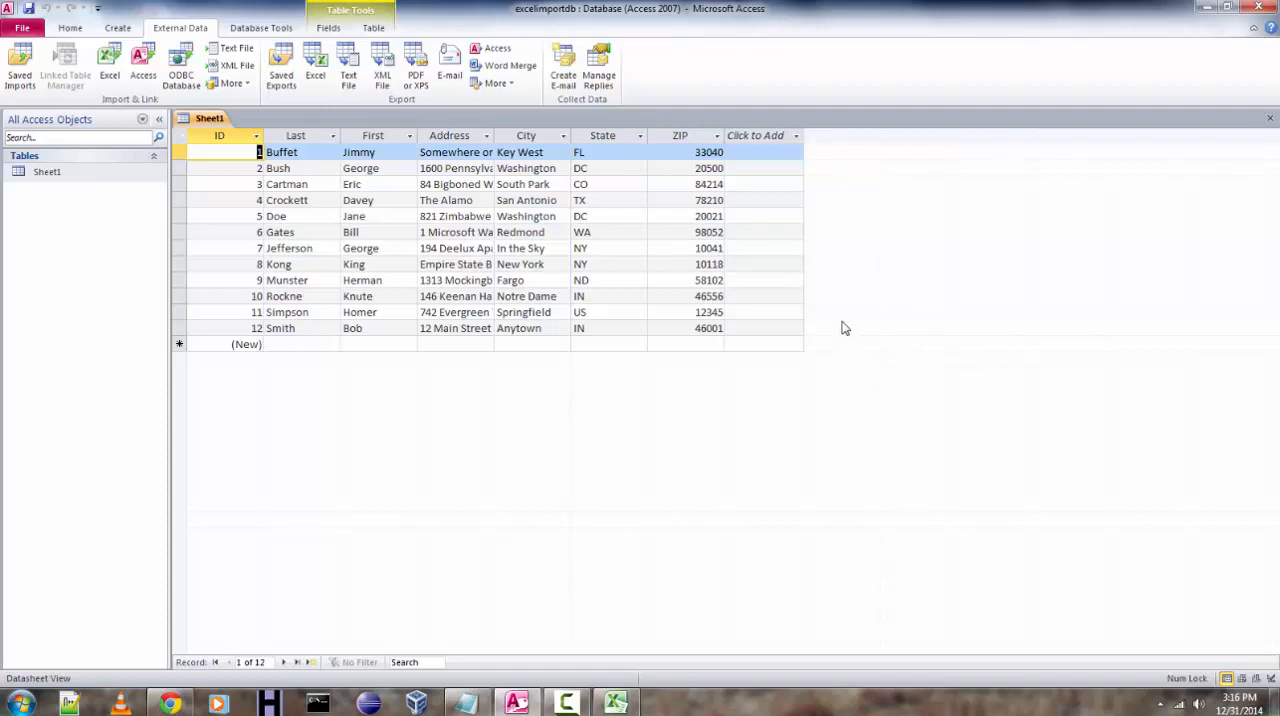